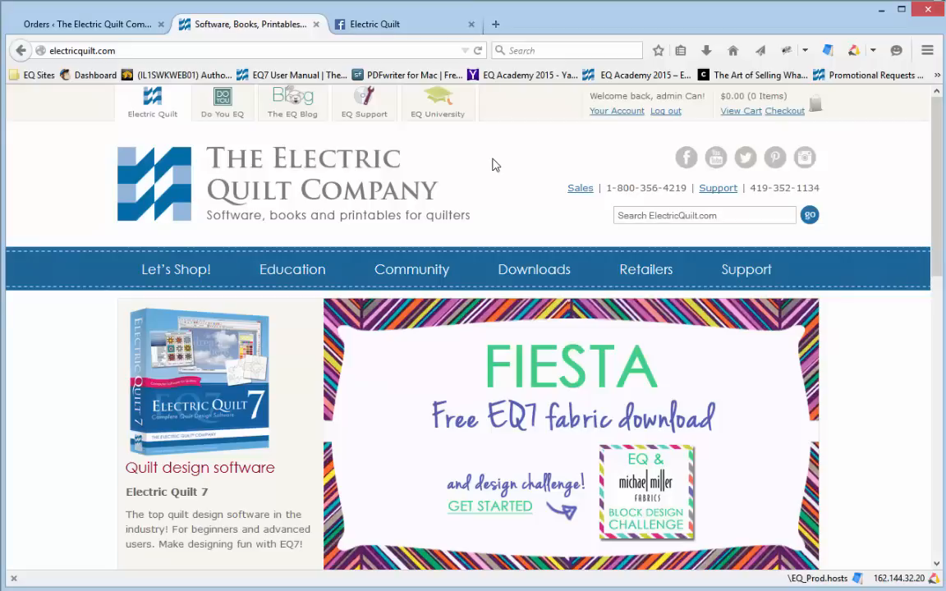
{"action": "mouse_move", "coordinate": [224, 113]}
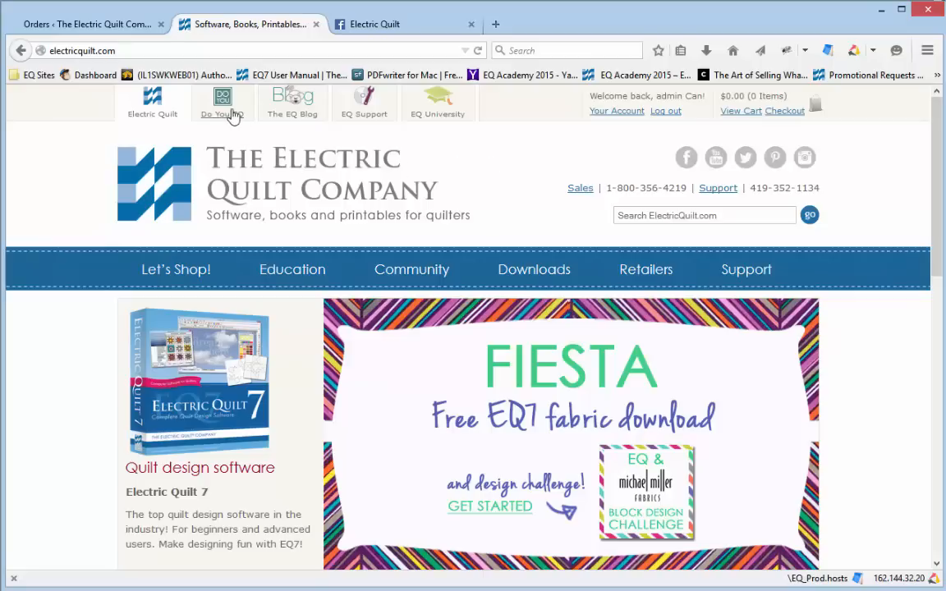
Go from electricquilt.com to the DoYouEQ community site and show its Downloads categories.
{"action": "left_click", "coordinate": [223, 102]}
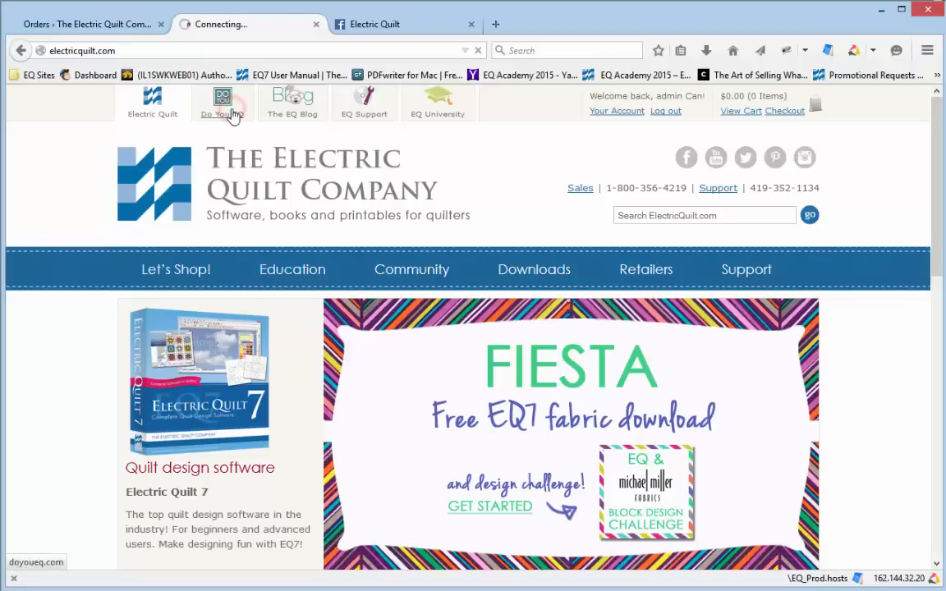
{"action": "left_click", "coordinate": [223, 102]}
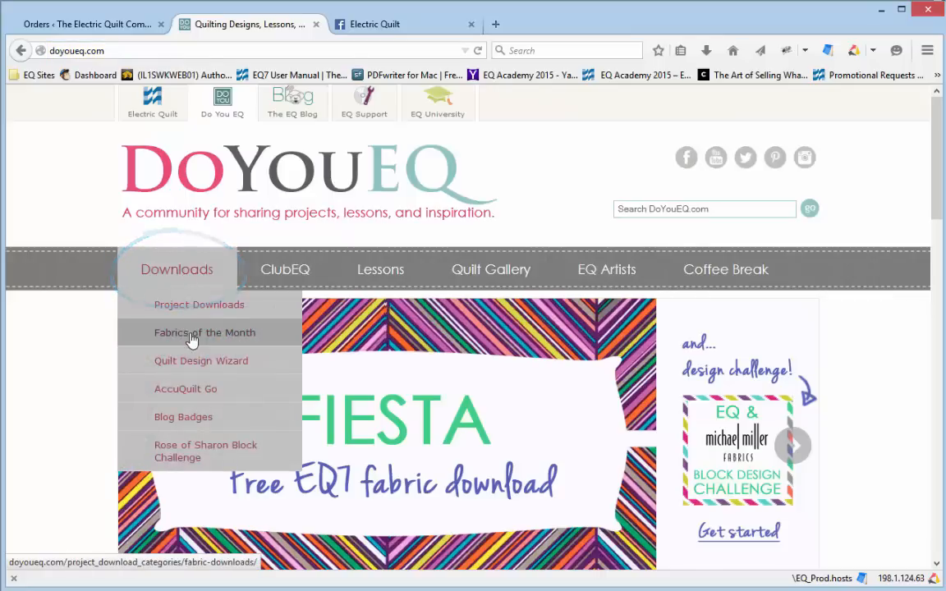
Go to Fabrics of the Month downloads and bring up the How to use the Library Files instructions.
{"action": "left_click", "coordinate": [203, 332]}
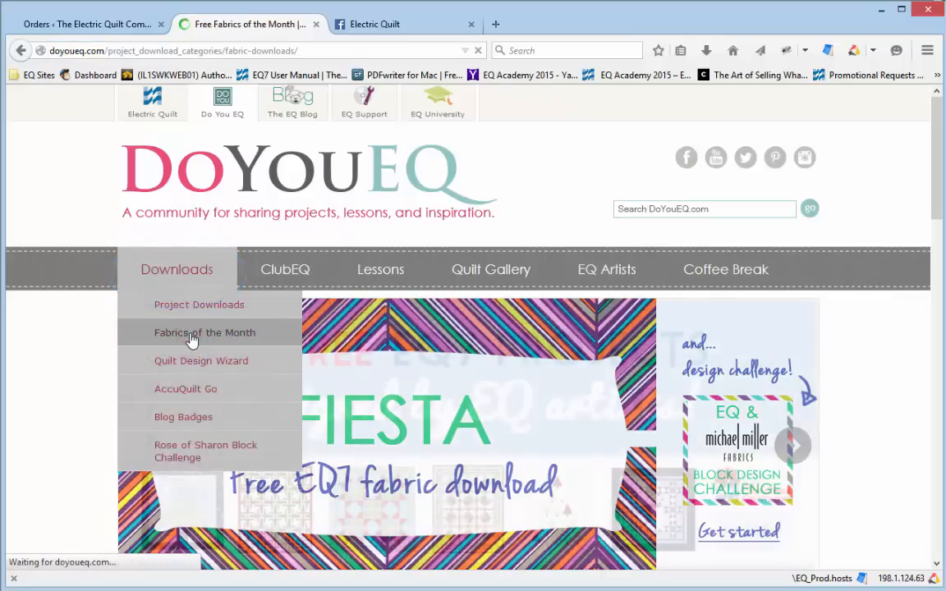
{"action": "left_click", "coordinate": [204, 332]}
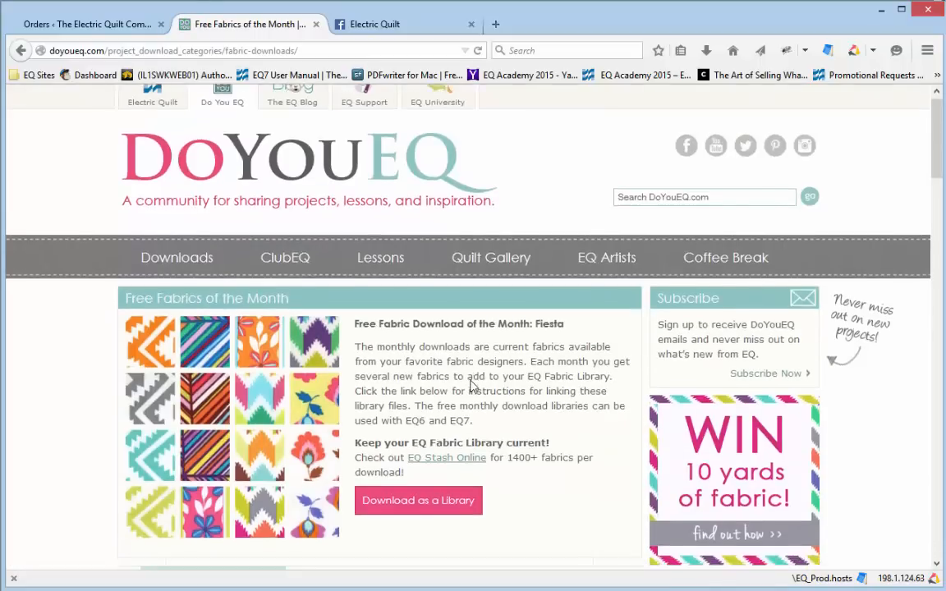
{"action": "scroll", "scroll_direction": "down", "scroll_amount": 3}
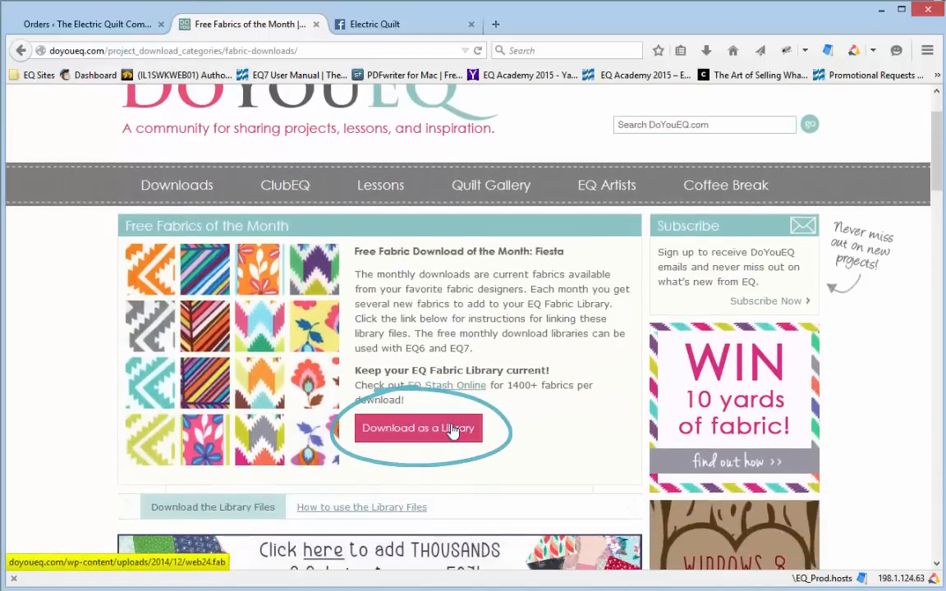
{"action": "scroll", "scroll_direction": "down", "scroll_amount": 3}
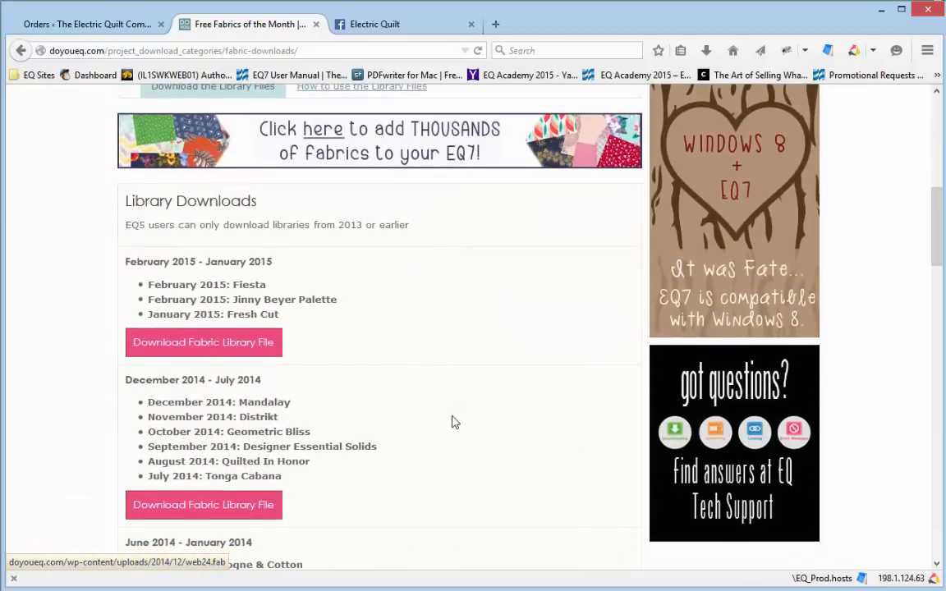
{"action": "left_click", "coordinate": [361, 169]}
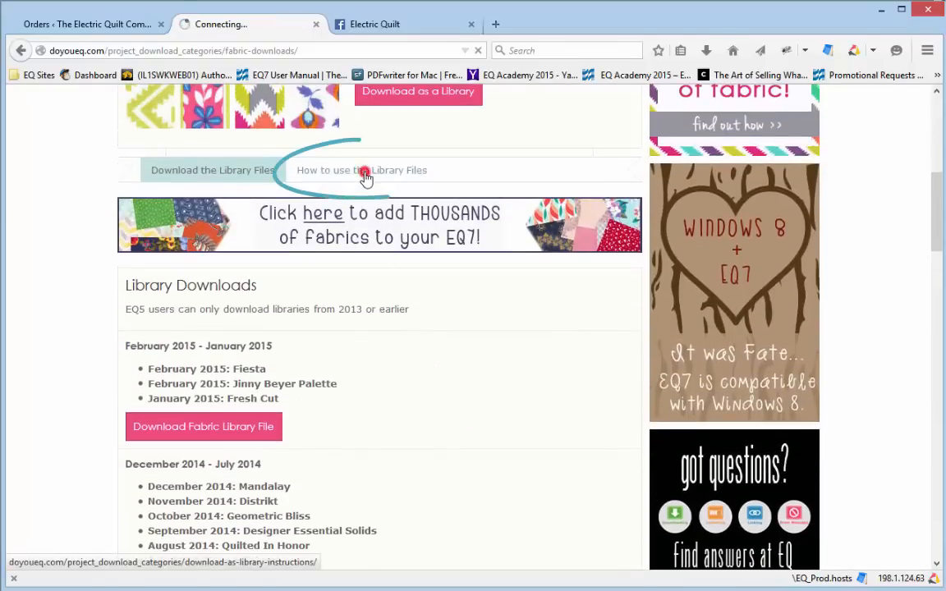
{"action": "left_click", "coordinate": [362, 169]}
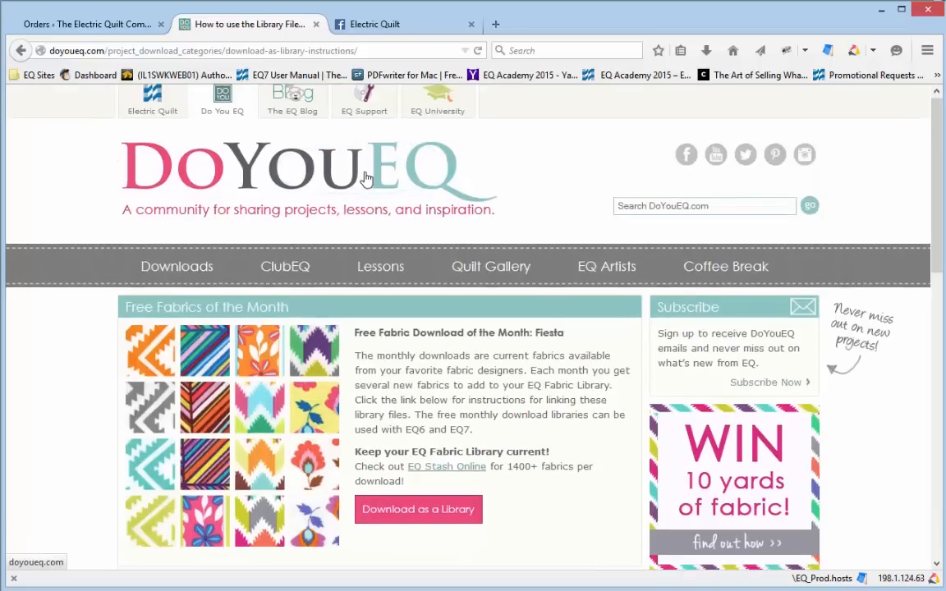
{"action": "scroll", "scroll_direction": "down", "scroll_amount": 3}
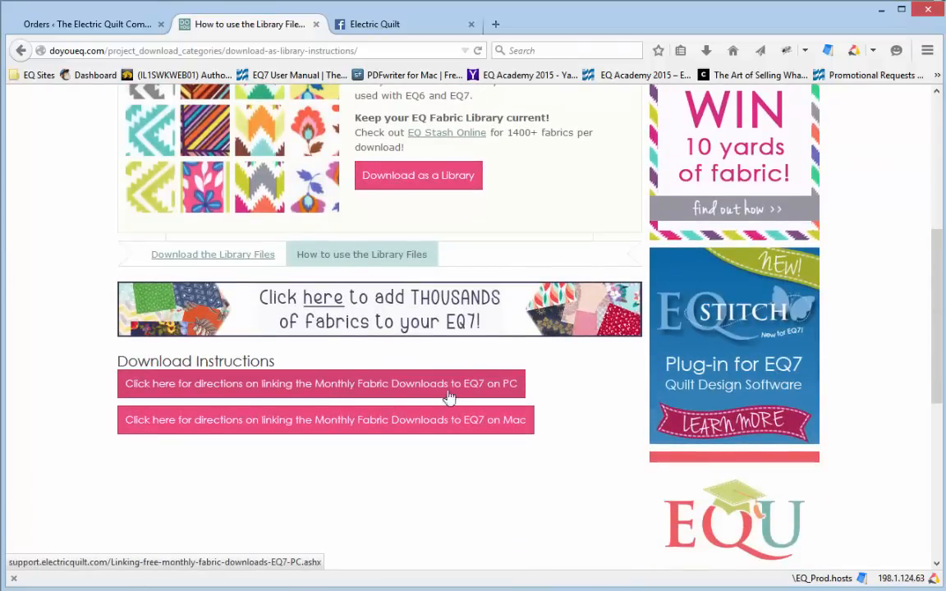
{"action": "mouse_move", "coordinate": [451, 430]}
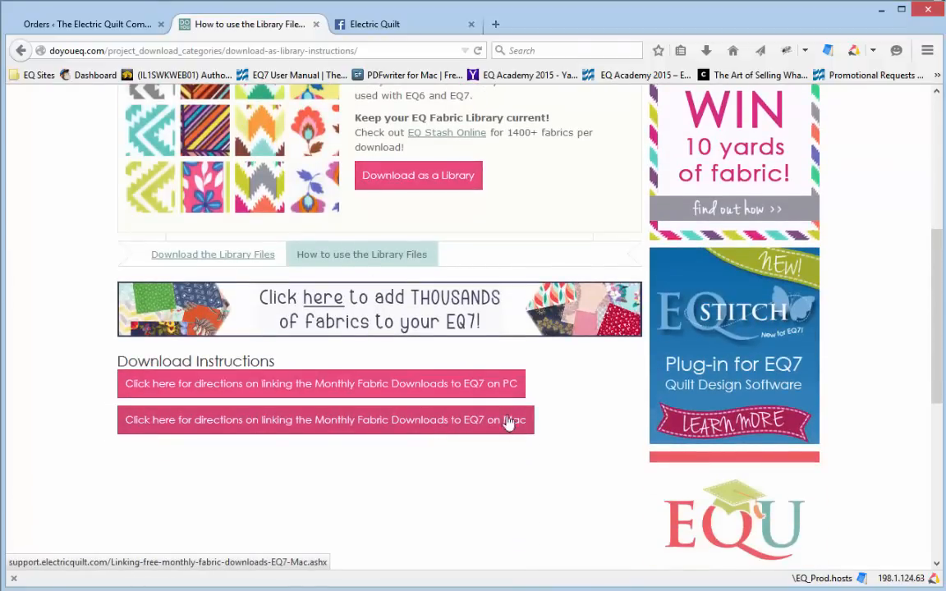
Review the support article on linking monthly downloads to EQ7 on PC, then return to the instructions page.
{"action": "left_click", "coordinate": [320, 384]}
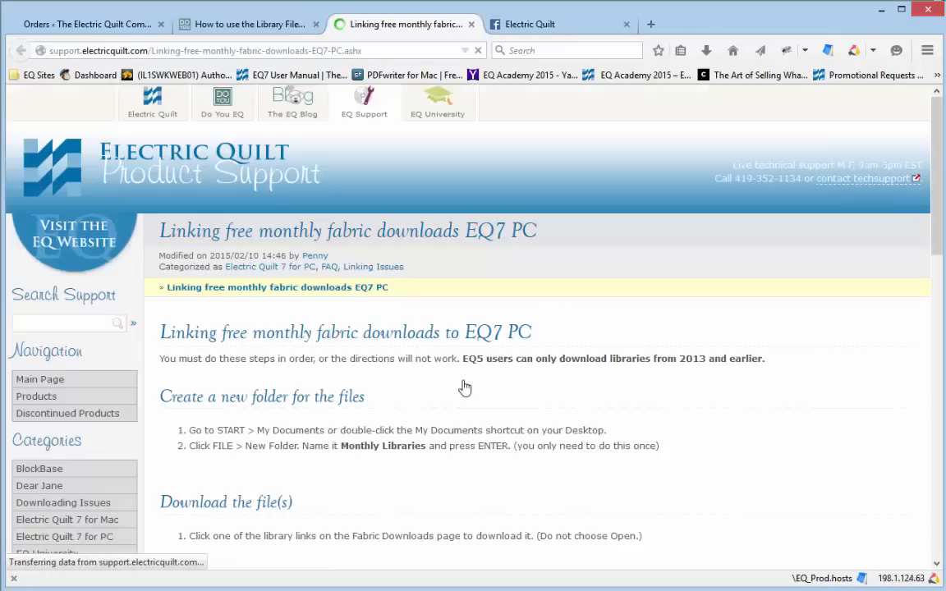
{"action": "scroll", "scroll_direction": "down", "scroll_amount": 3}
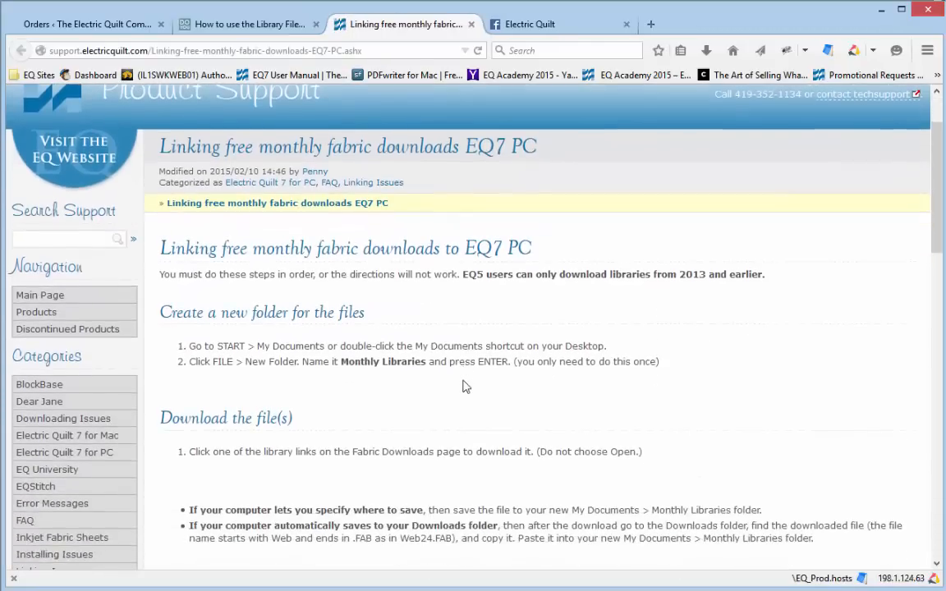
{"action": "scroll", "scroll_direction": "down", "scroll_amount": 3}
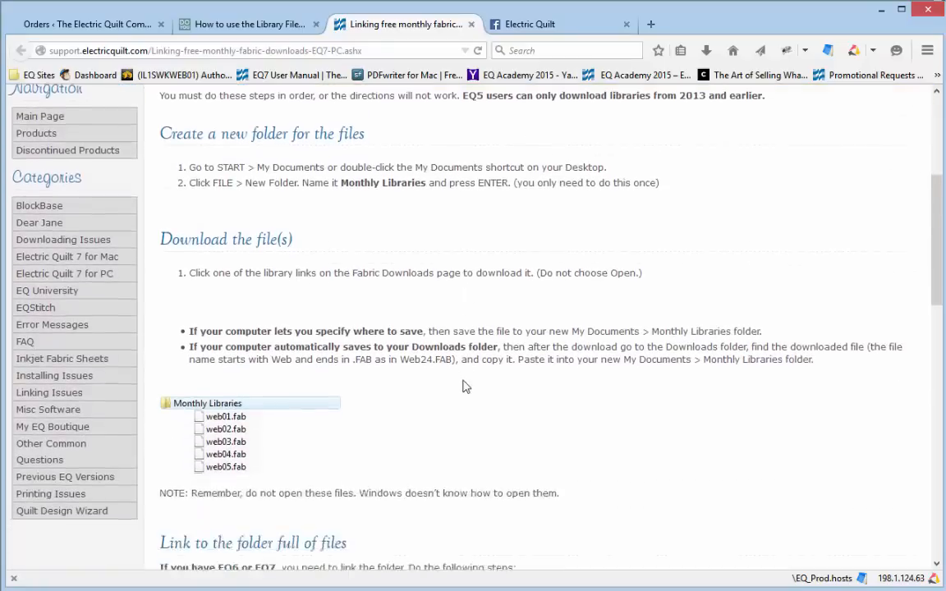
{"action": "scroll", "scroll_direction": "up", "scroll_amount": 3}
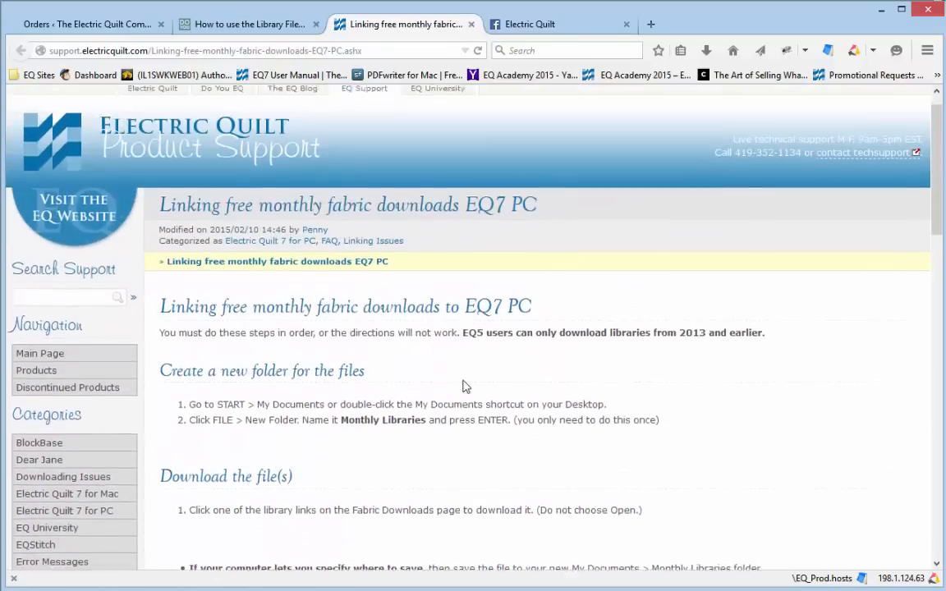
{"action": "left_click", "coordinate": [247, 24]}
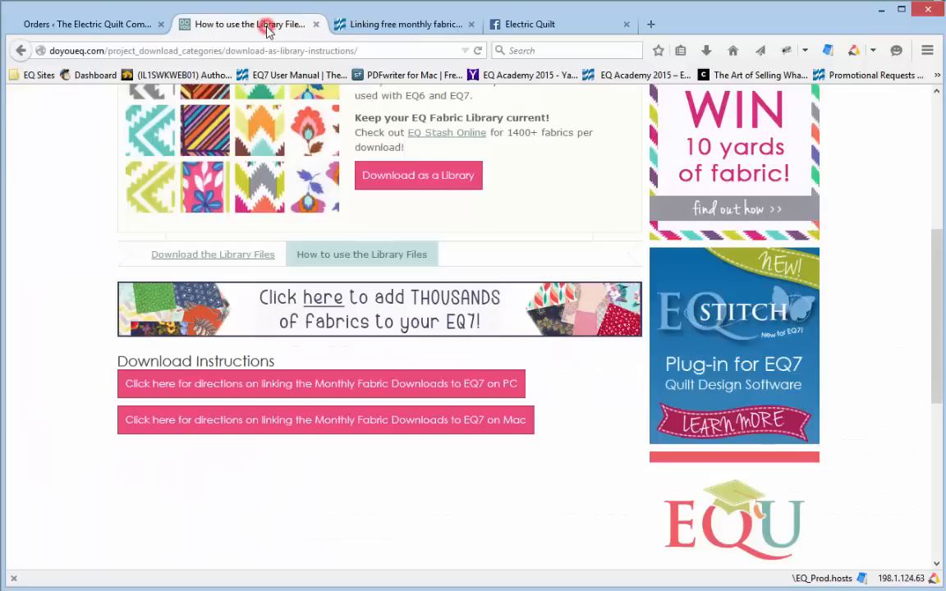
Back on the library downloads list, download the December–July 2014 fabric library file, saving it to disk.
{"action": "left_click", "coordinate": [20, 49]}
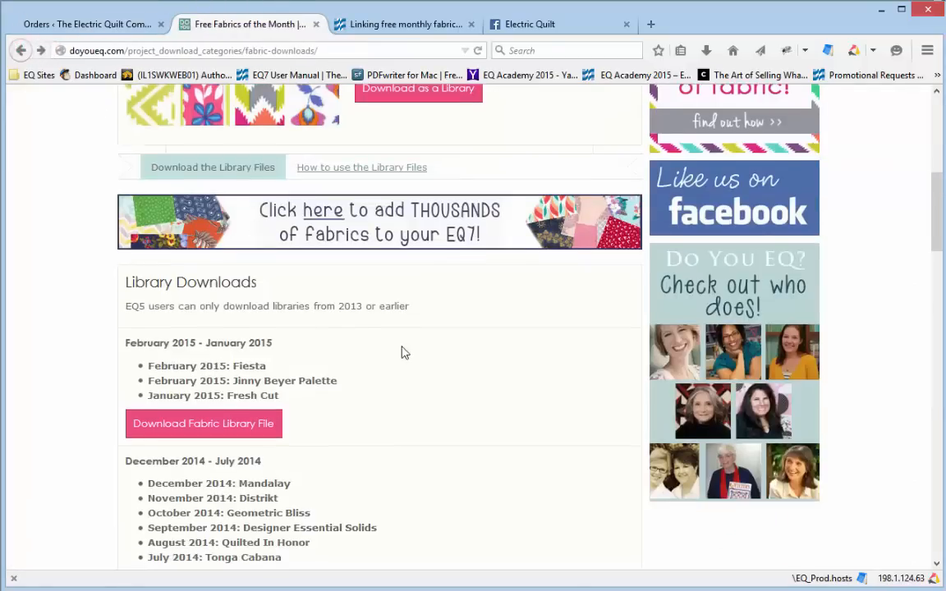
{"action": "scroll", "scroll_direction": "down", "scroll_amount": 3}
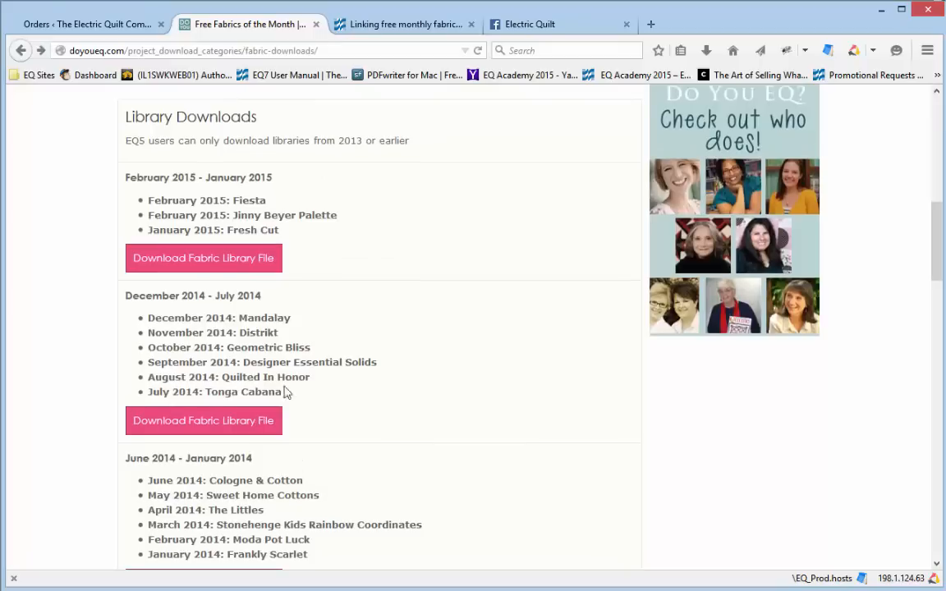
{"action": "left_click", "coordinate": [203, 421]}
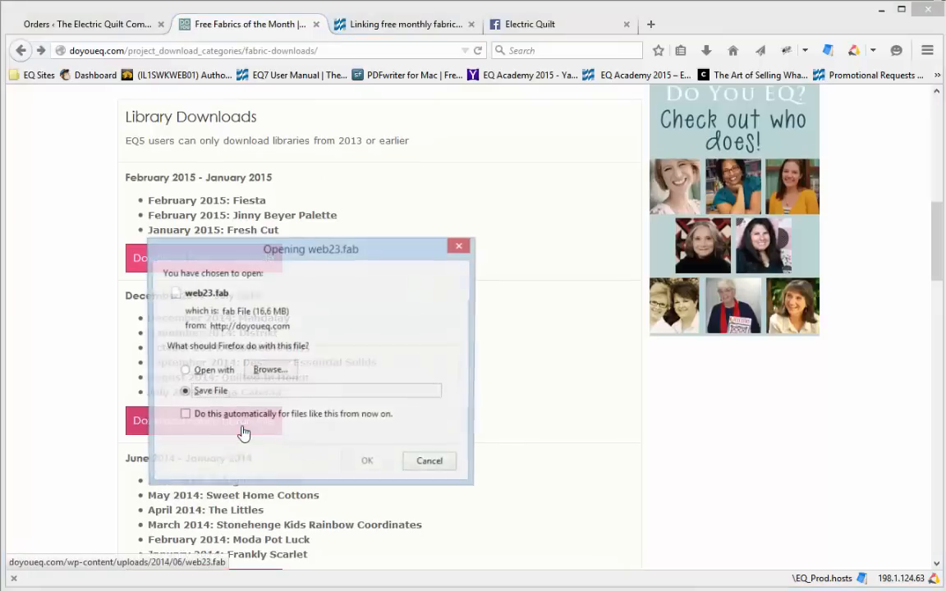
{"action": "left_click", "coordinate": [367, 463]}
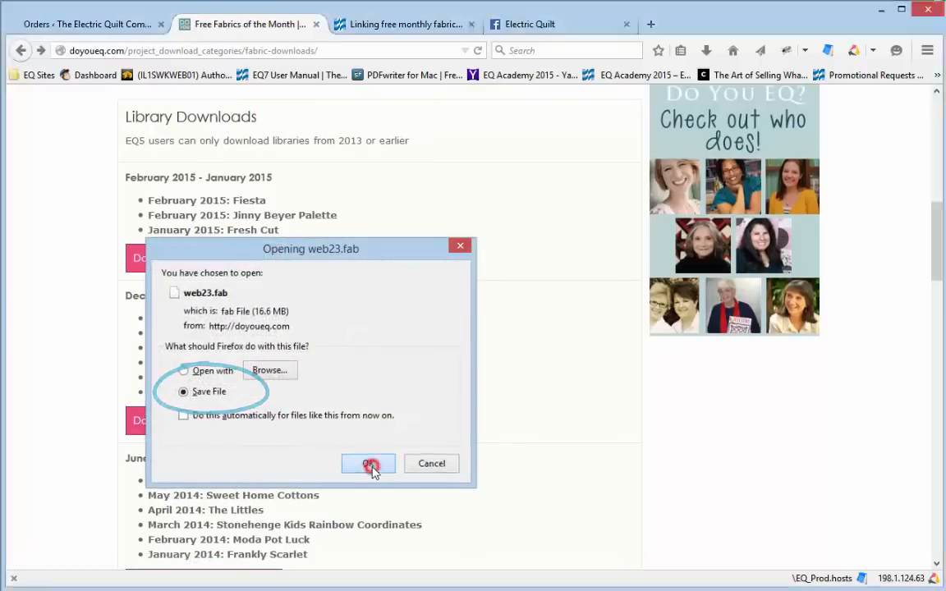
{"action": "left_click", "coordinate": [368, 464]}
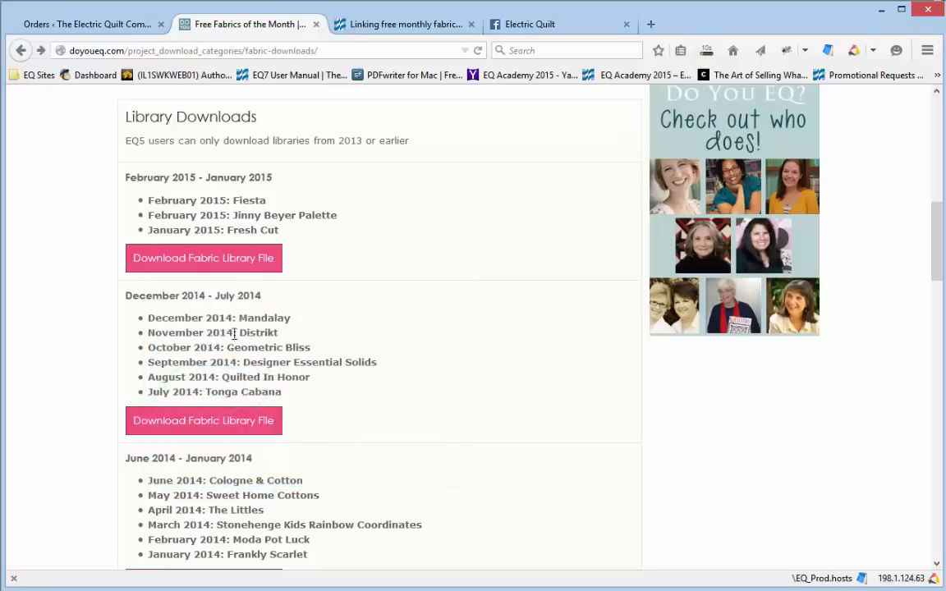
{"action": "mouse_move", "coordinate": [203, 258]}
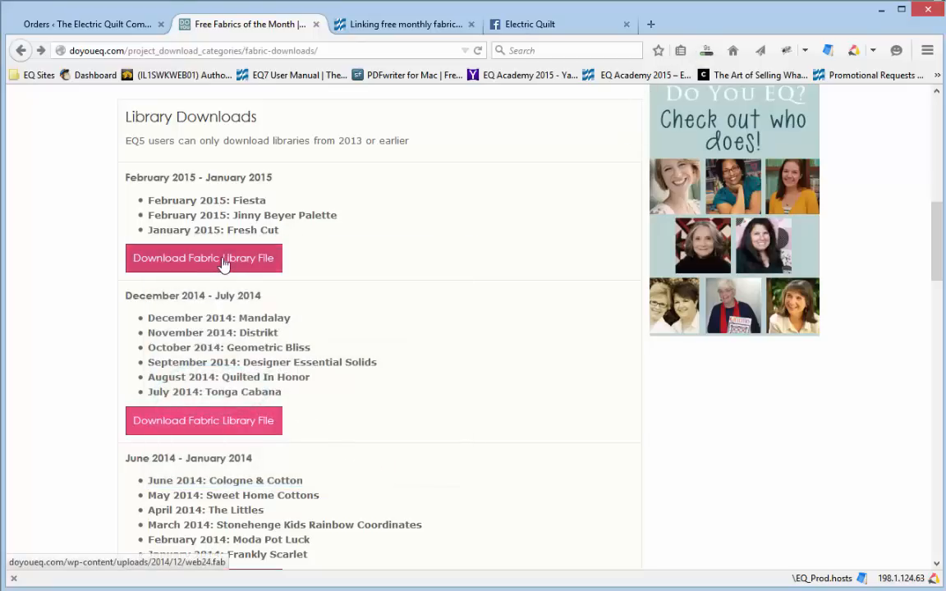
Download the February 2015 – January 2015 library (web24.fab) and show it beside web23.fab in finished downloads.
{"action": "left_click", "coordinate": [203, 258]}
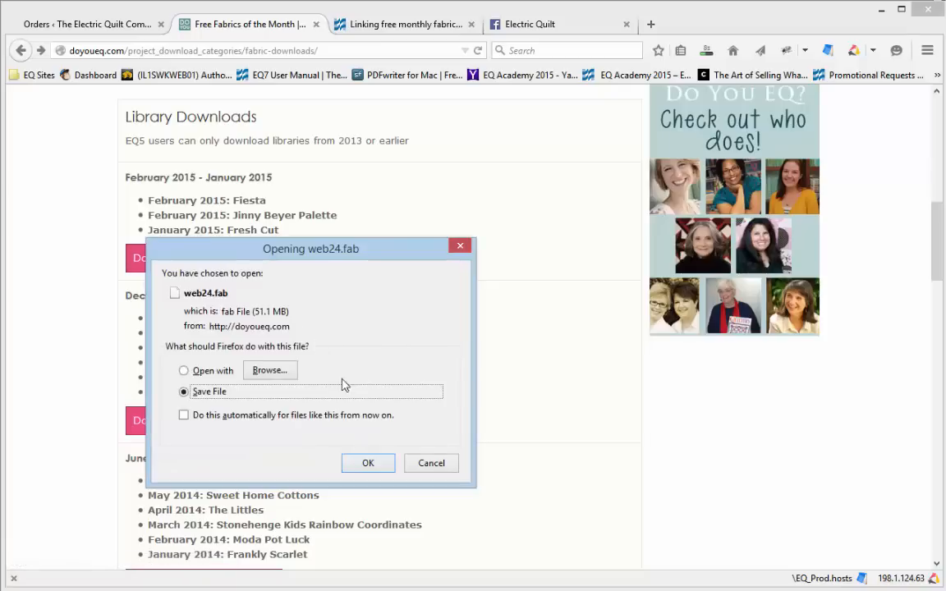
{"action": "left_click", "coordinate": [368, 463]}
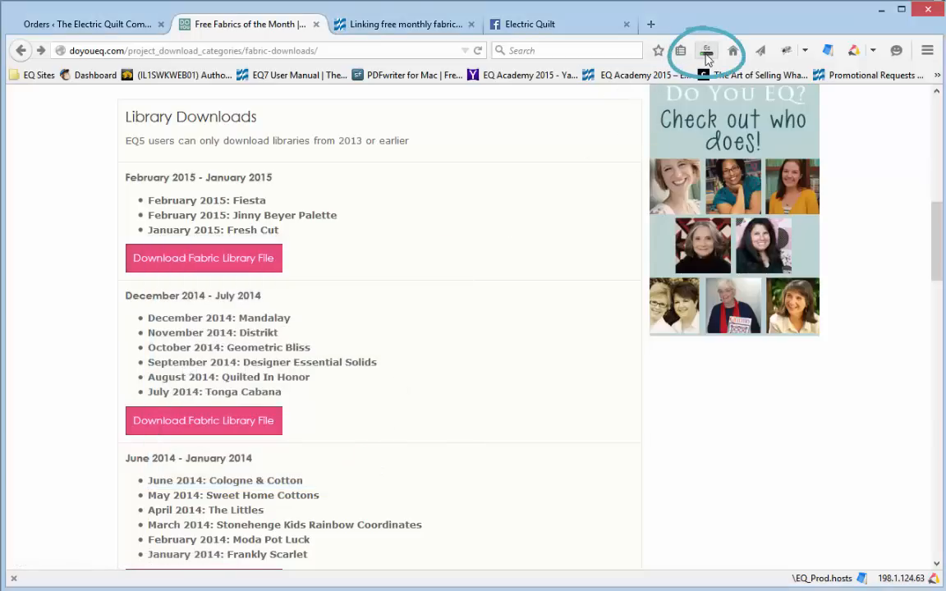
{"action": "left_click", "coordinate": [707, 50]}
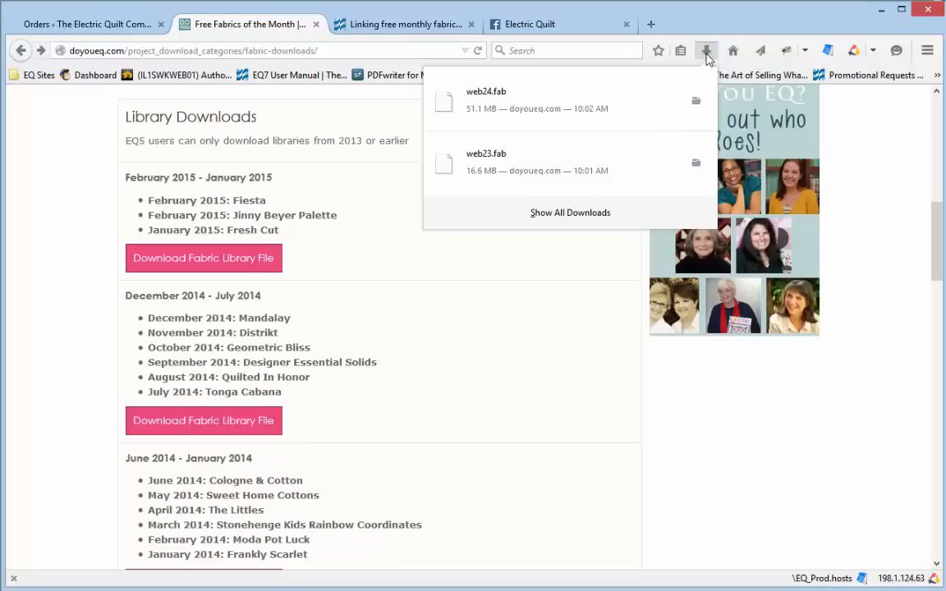
{"action": "mouse_move", "coordinate": [697, 108]}
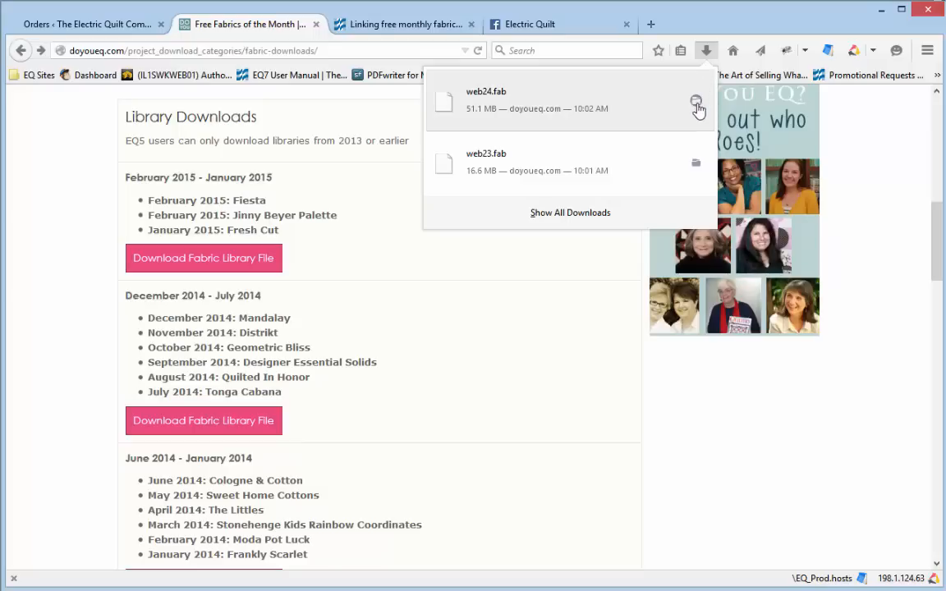
{"action": "mouse_move", "coordinate": [696, 107]}
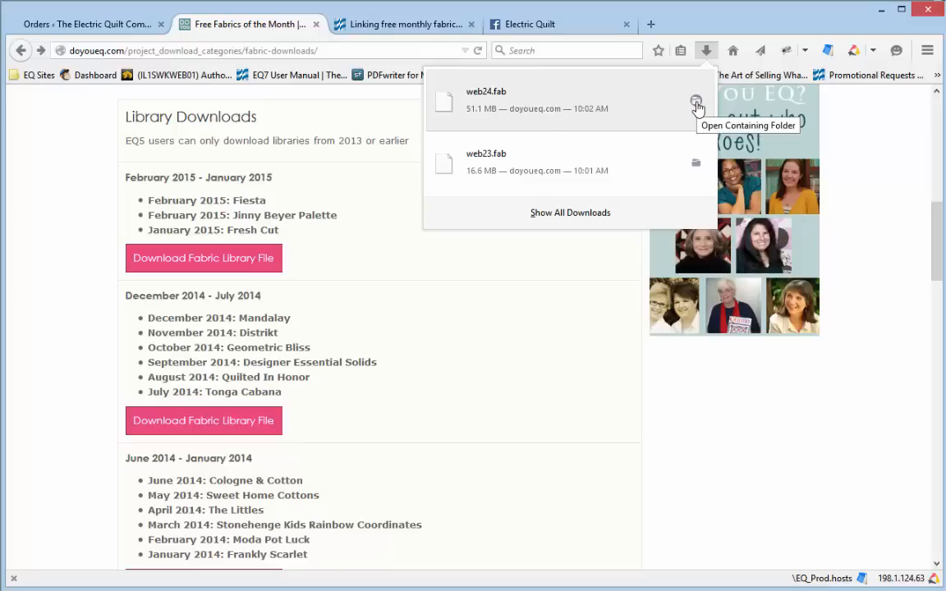
From the containing folder go to Documents and create a new folder named Monthly Libraries.
{"action": "left_click", "coordinate": [696, 102]}
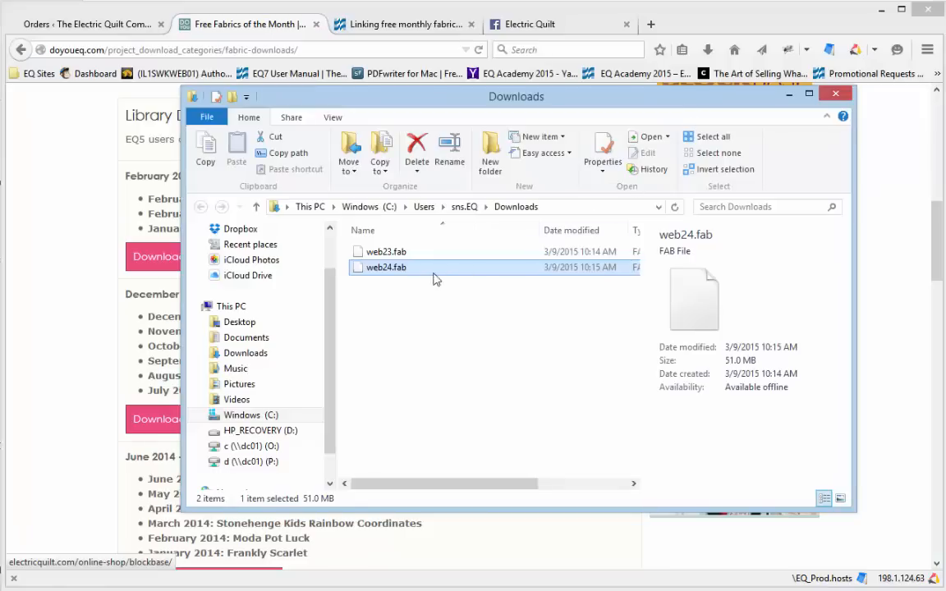
{"action": "scroll", "scroll_direction": "up", "scroll_amount": 3}
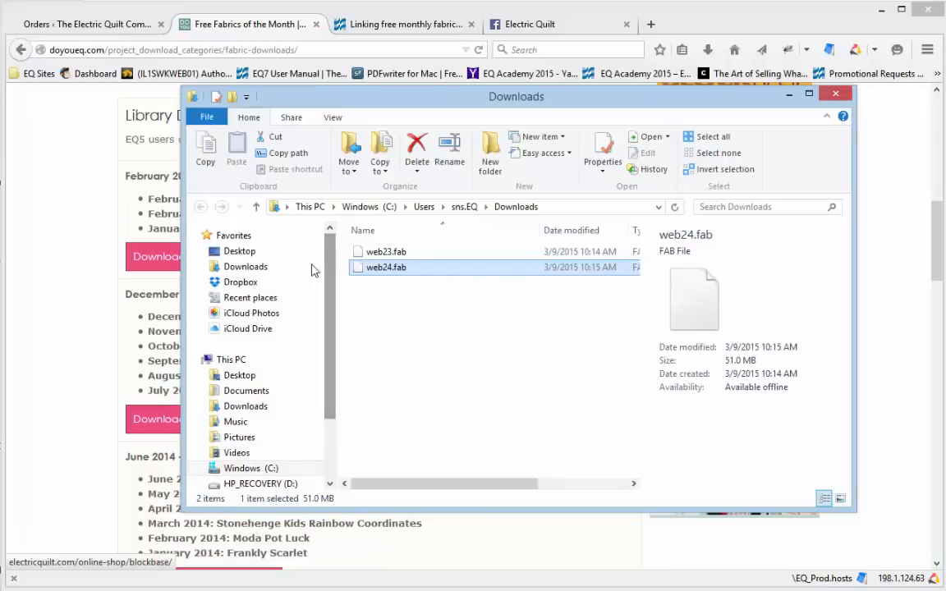
{"action": "left_click", "coordinate": [245, 266]}
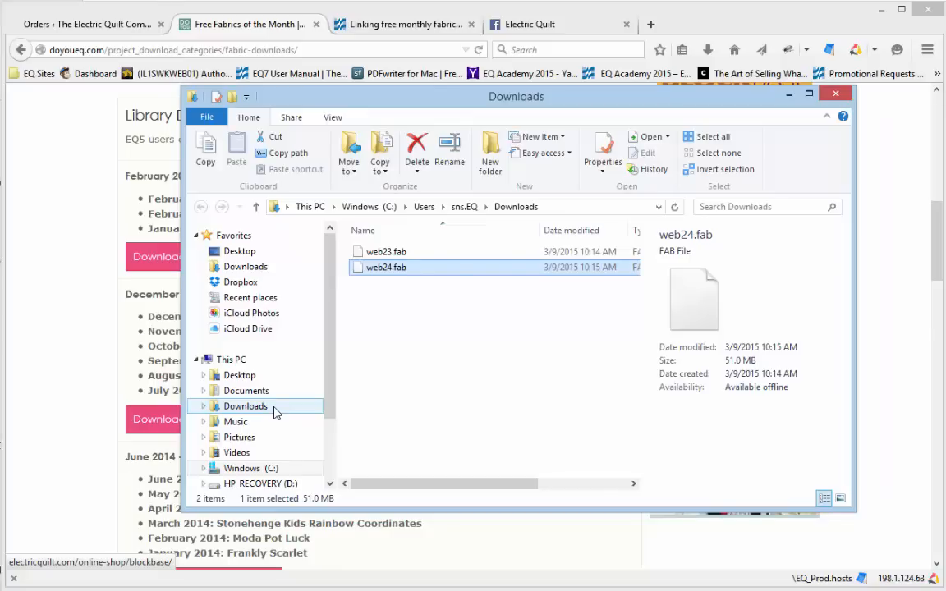
{"action": "left_click", "coordinate": [247, 391]}
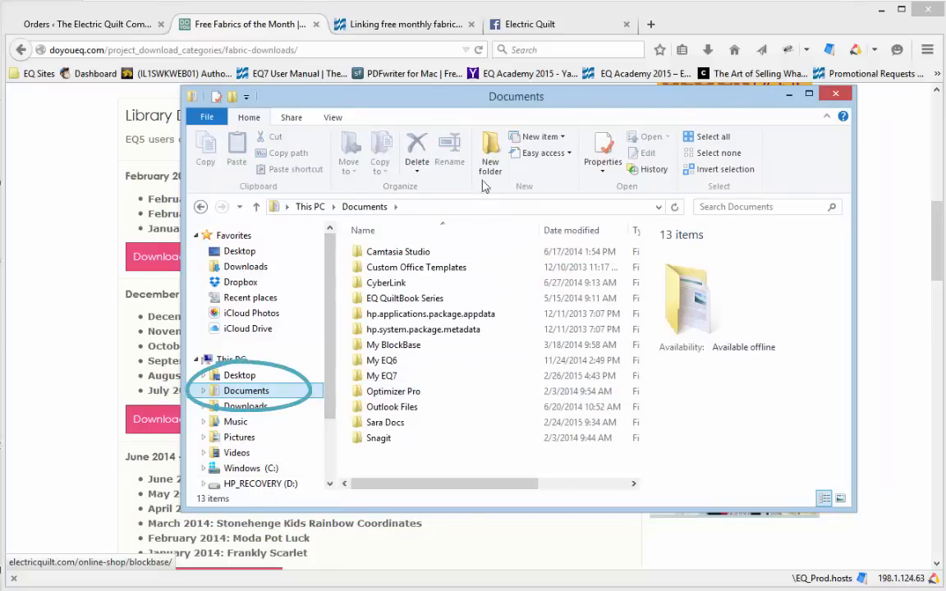
{"action": "left_click", "coordinate": [489, 151]}
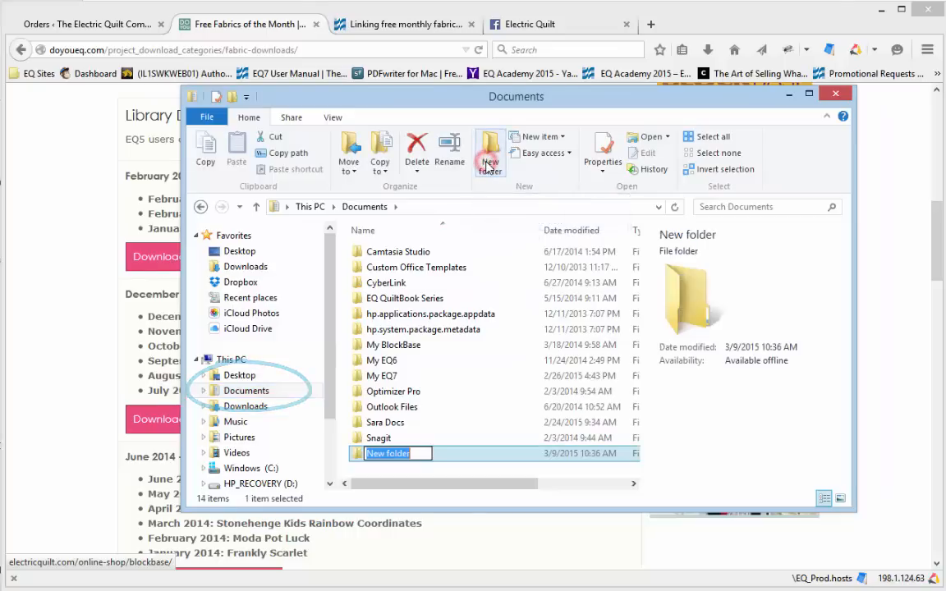
{"action": "type", "text": "Monthly Librar"}
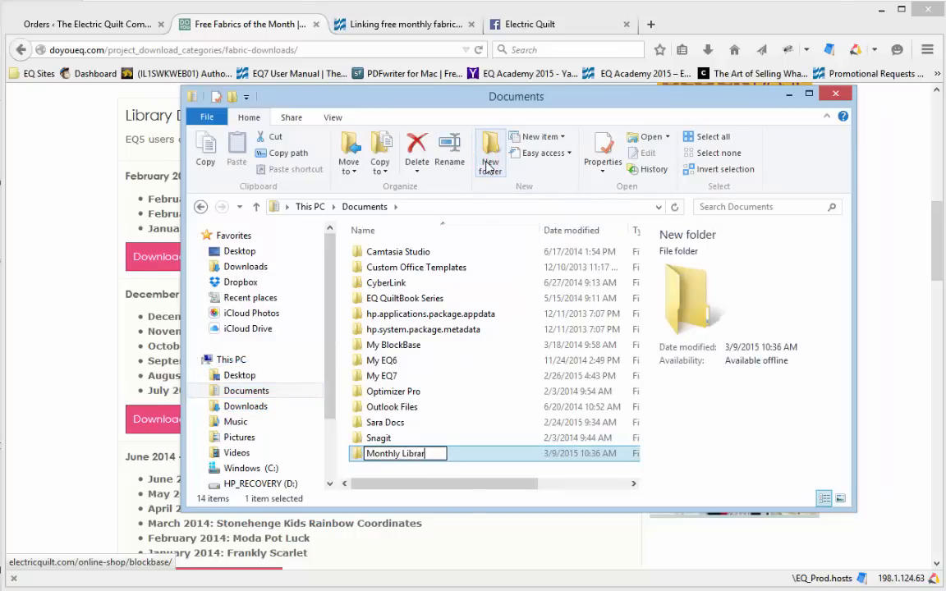
{"action": "type", "text": "ies"}
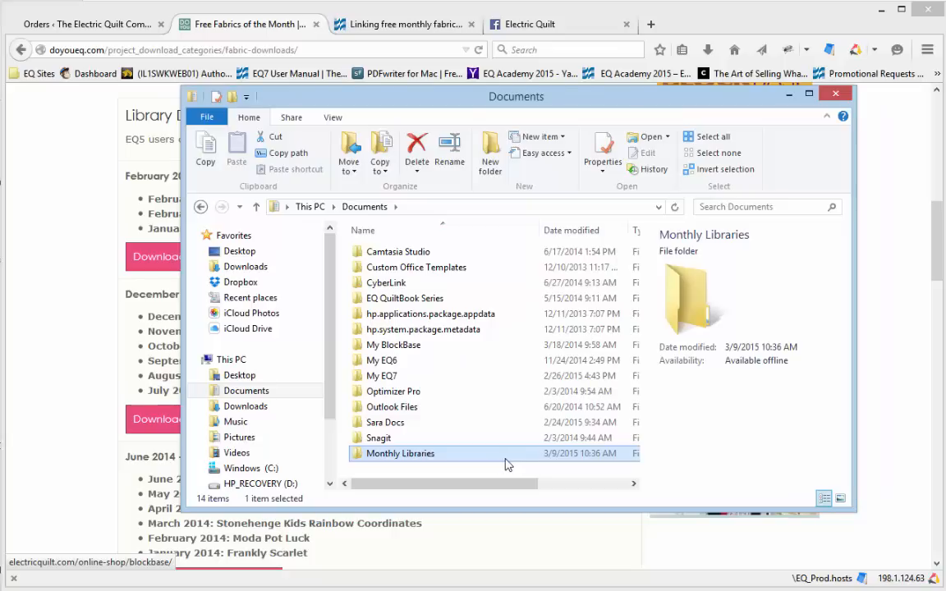
Copy web23.fab and web24.fab from Downloads and paste them into Documents\Monthly Libraries.
{"action": "left_click", "coordinate": [245, 405]}
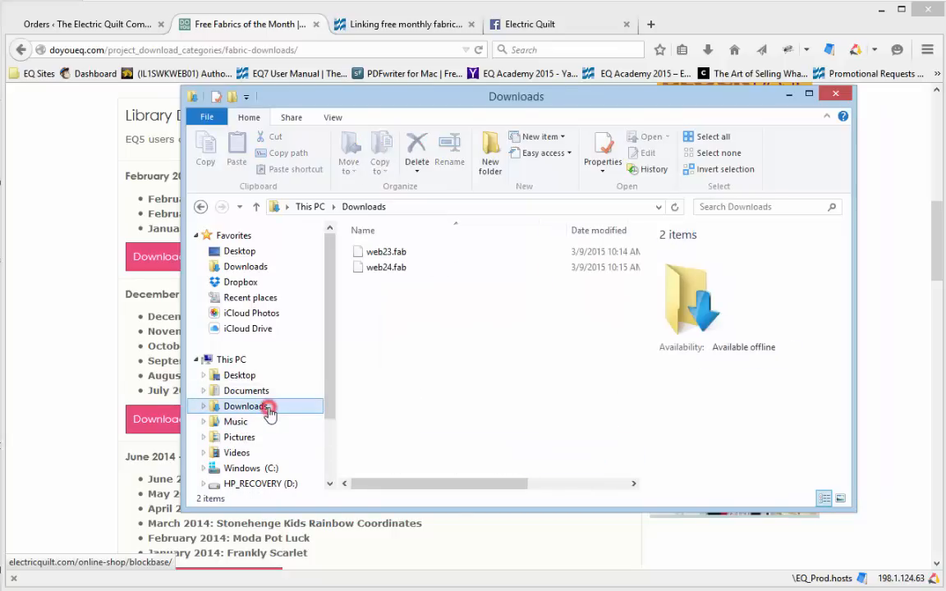
{"action": "mouse_move", "coordinate": [419, 305]}
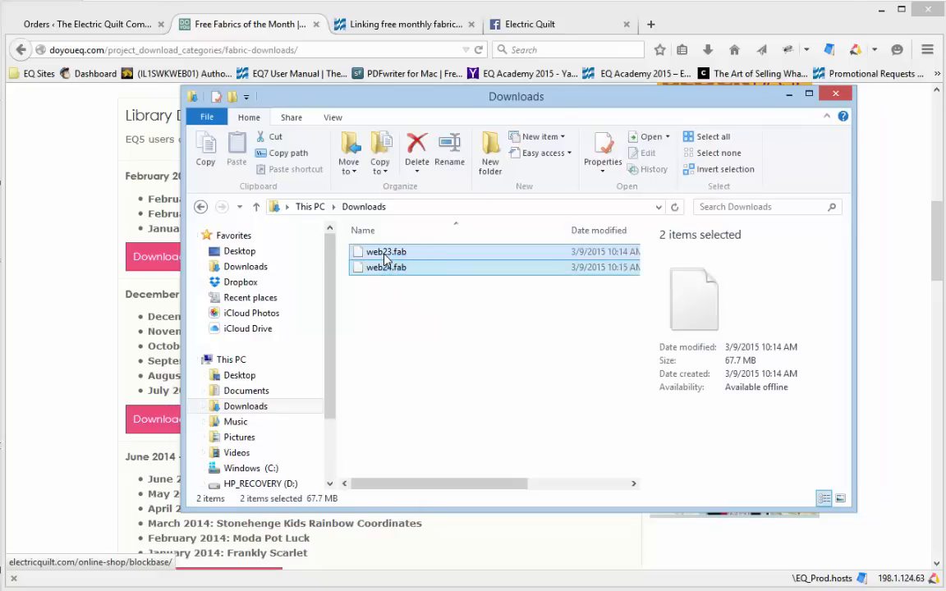
{"action": "mouse_move", "coordinate": [204, 148]}
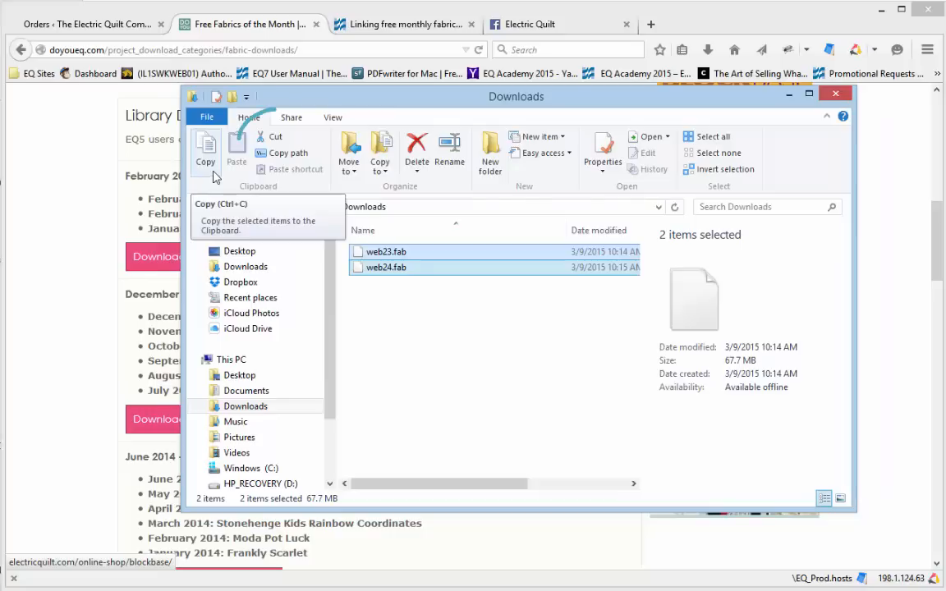
{"action": "mouse_move", "coordinate": [269, 138]}
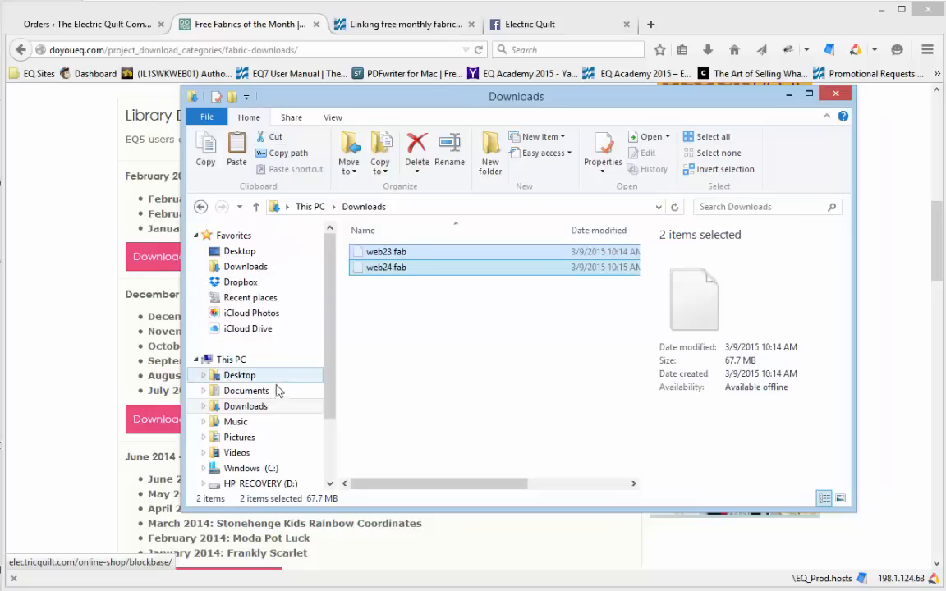
{"action": "left_click", "coordinate": [247, 391]}
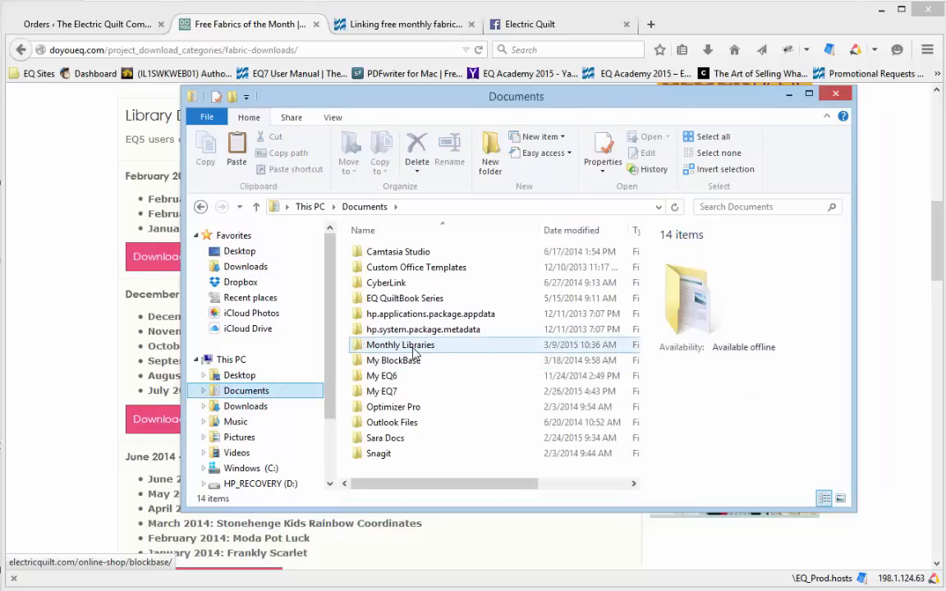
{"action": "double_click", "coordinate": [401, 345]}
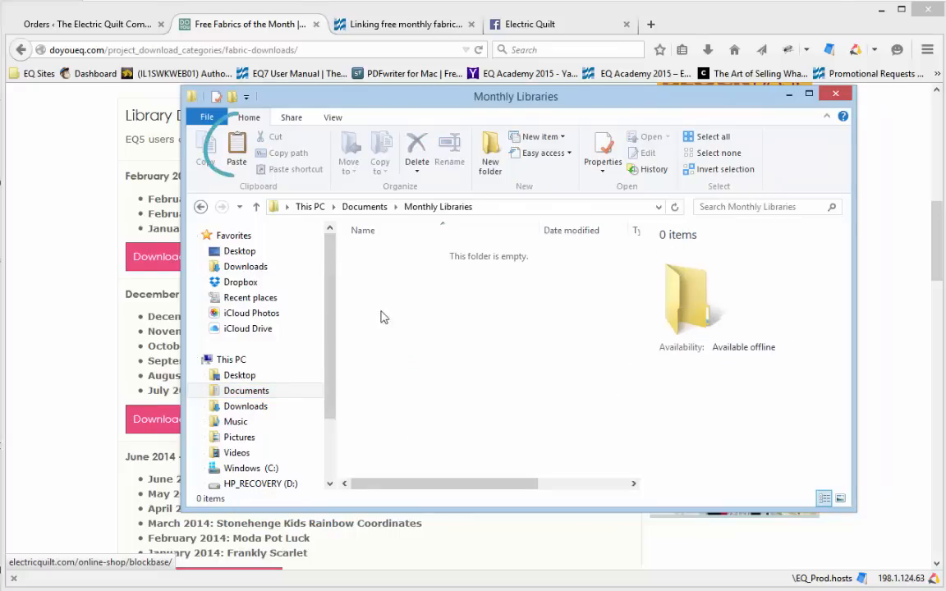
{"action": "mouse_move", "coordinate": [236, 148]}
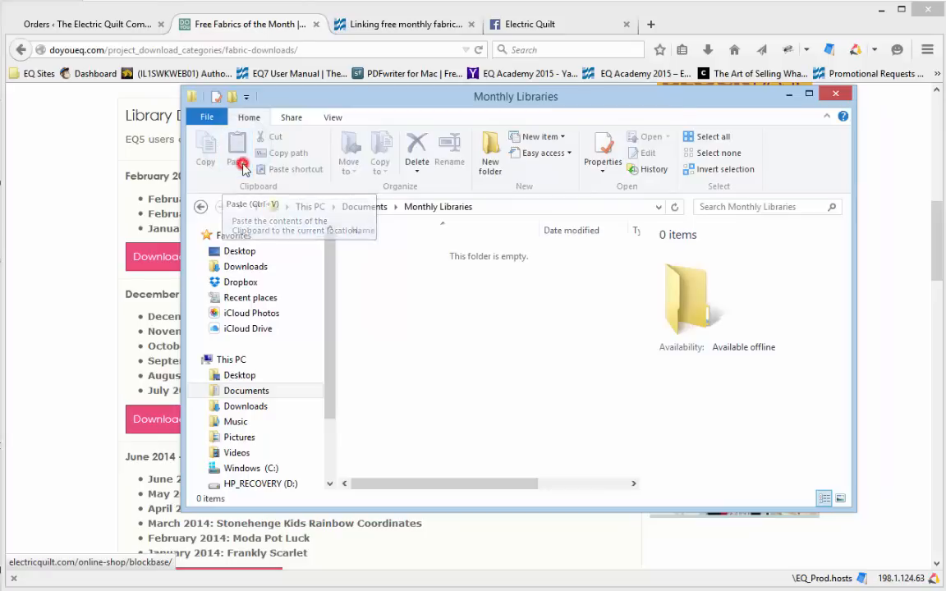
{"action": "left_click", "coordinate": [236, 148]}
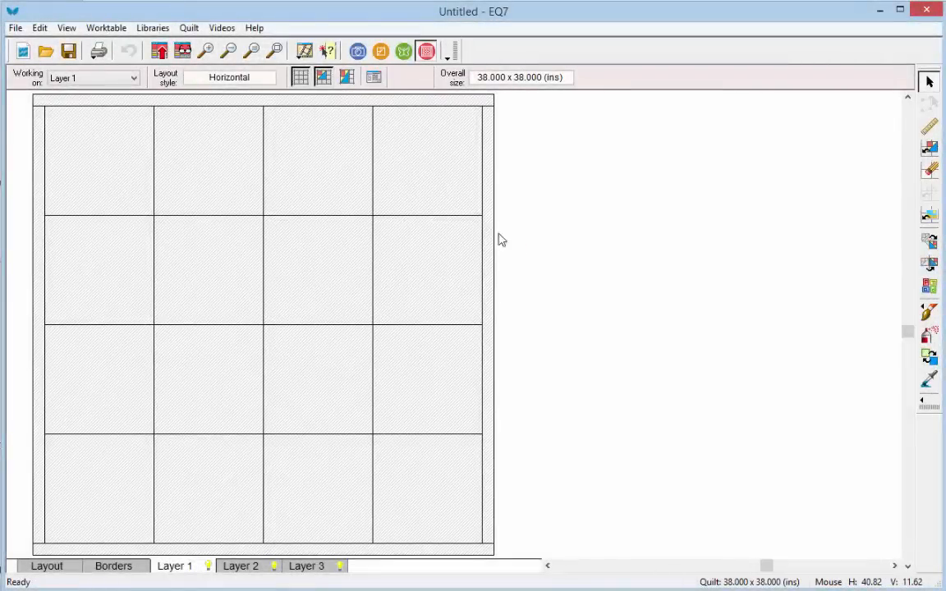
In EQ7's Fabric Library, start a new linked library named Monthly Libraries.
{"action": "left_click", "coordinate": [152, 26]}
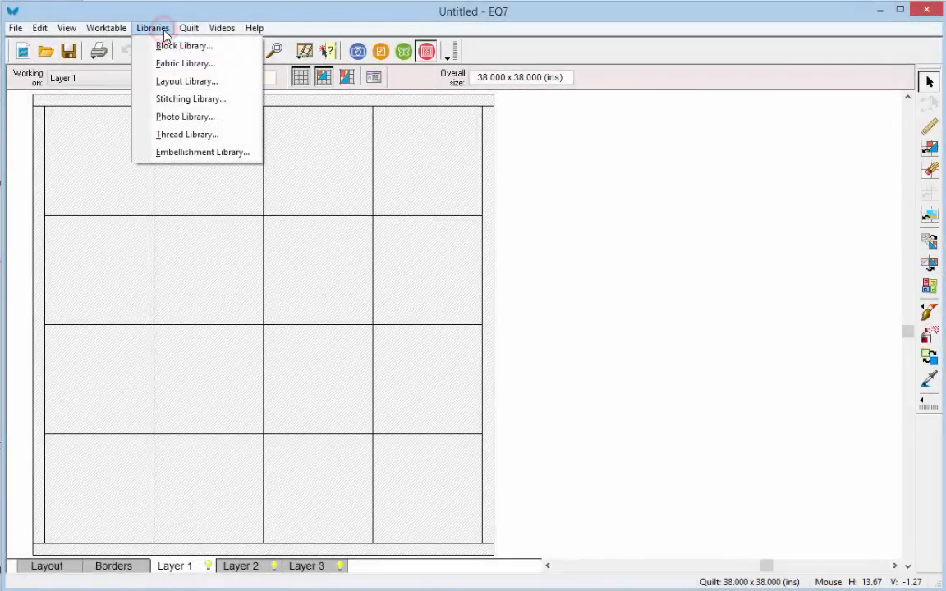
{"action": "mouse_move", "coordinate": [183, 63]}
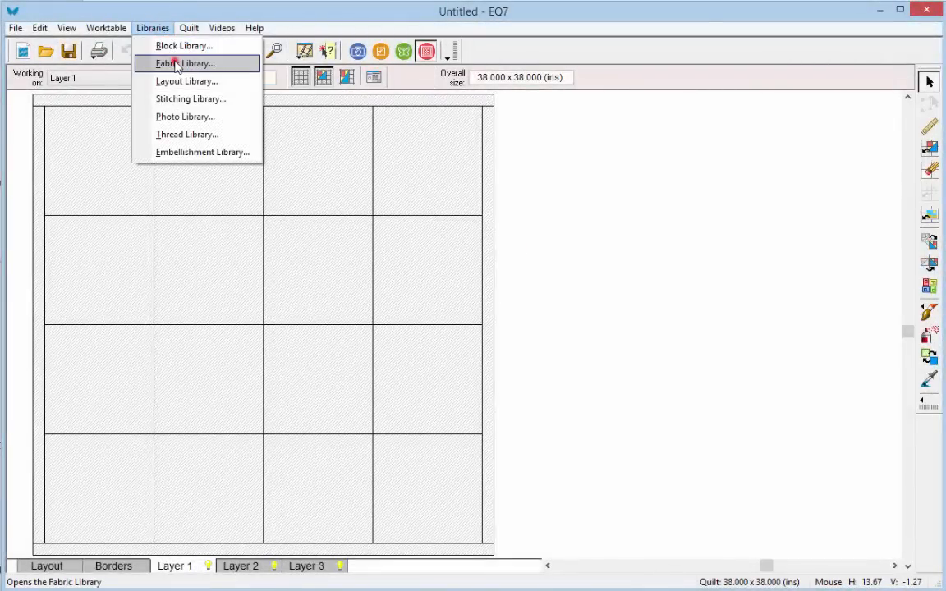
{"action": "left_click", "coordinate": [184, 62]}
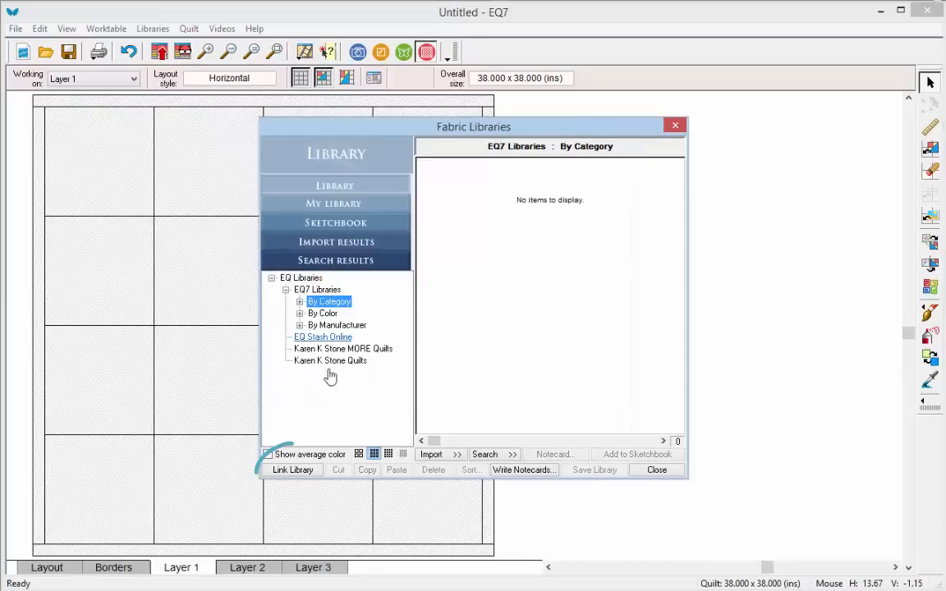
{"action": "left_click", "coordinate": [292, 470]}
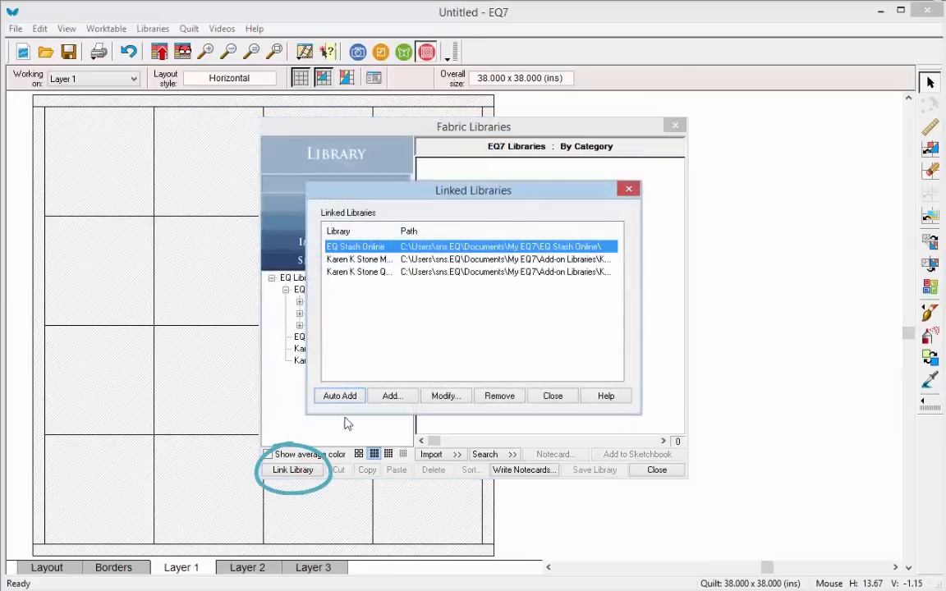
{"action": "left_click", "coordinate": [390, 396]}
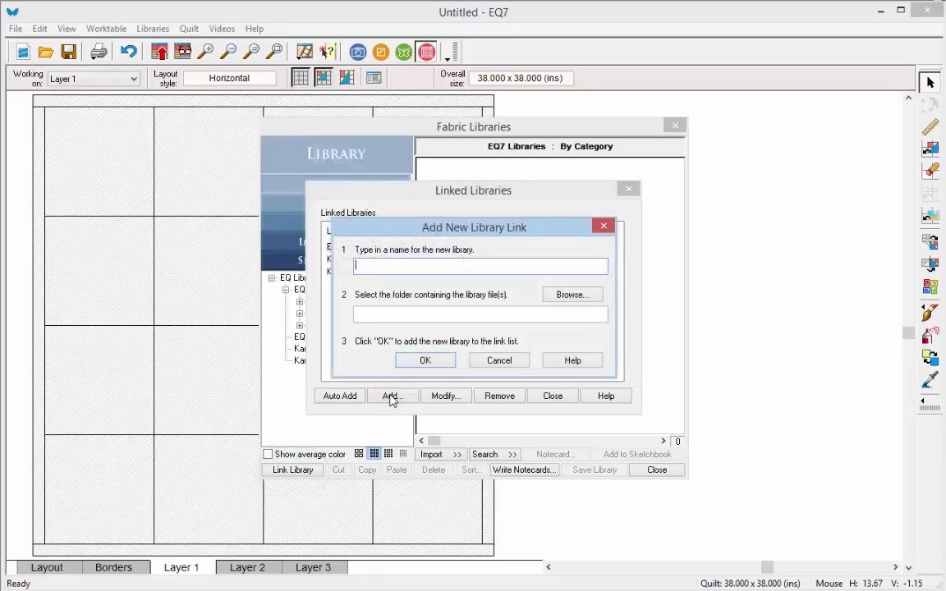
{"action": "type", "text": "Monthly Libra"}
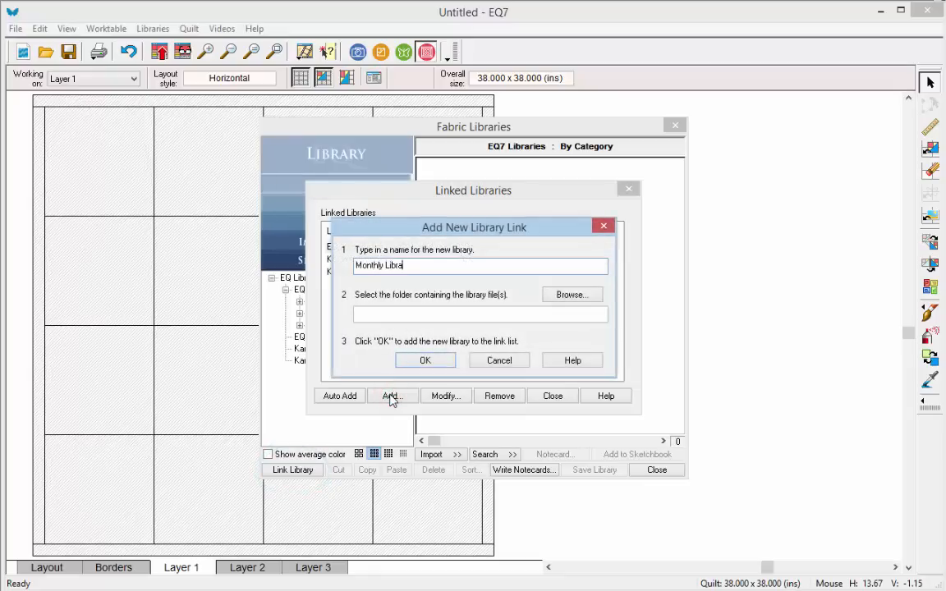
{"action": "type", "text": "ies"}
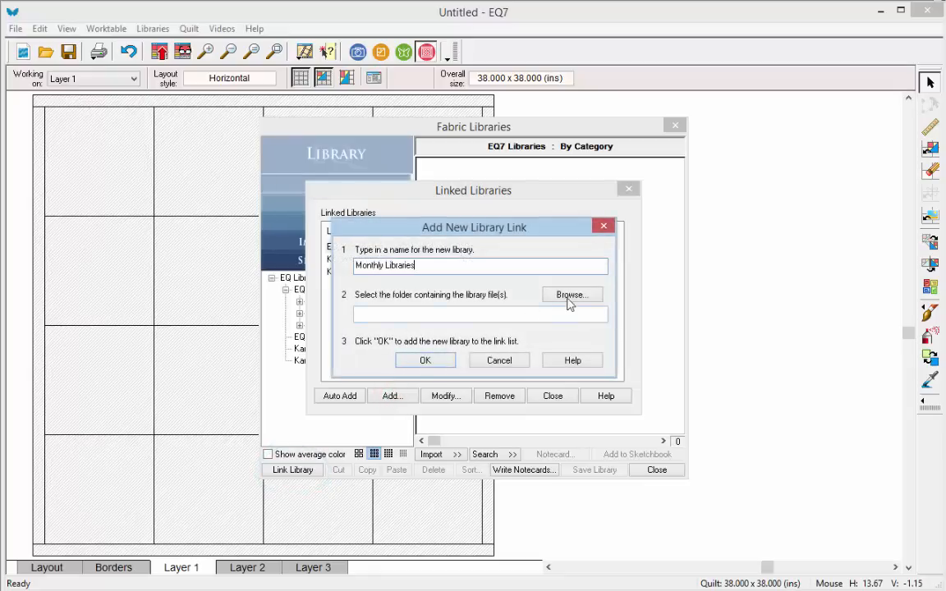
Point the link at the Documents\Monthly Libraries folder and add it to the linked libraries list.
{"action": "left_click", "coordinate": [572, 296]}
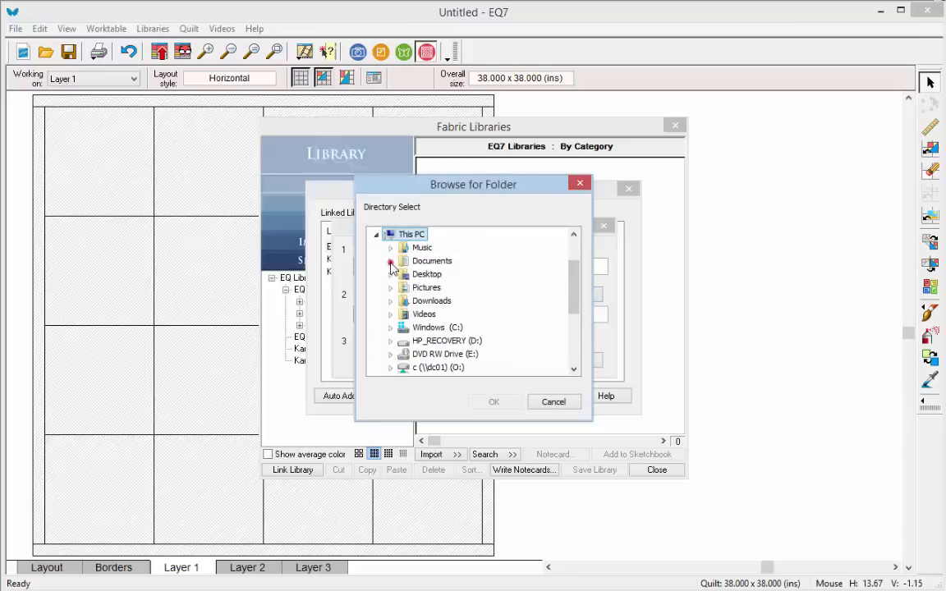
{"action": "scroll", "scroll_direction": "down", "scroll_amount": 3}
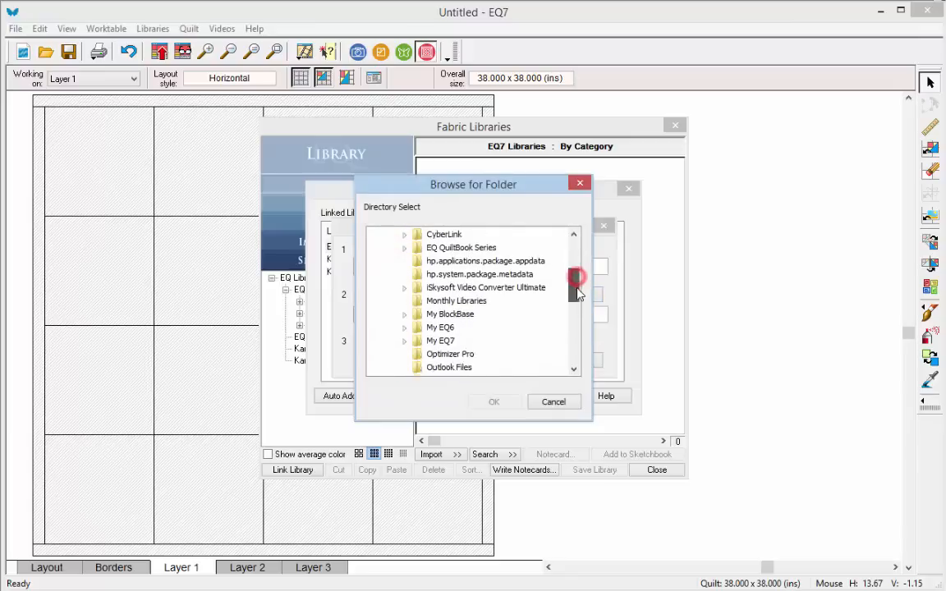
{"action": "scroll", "scroll_direction": "down", "scroll_amount": 3}
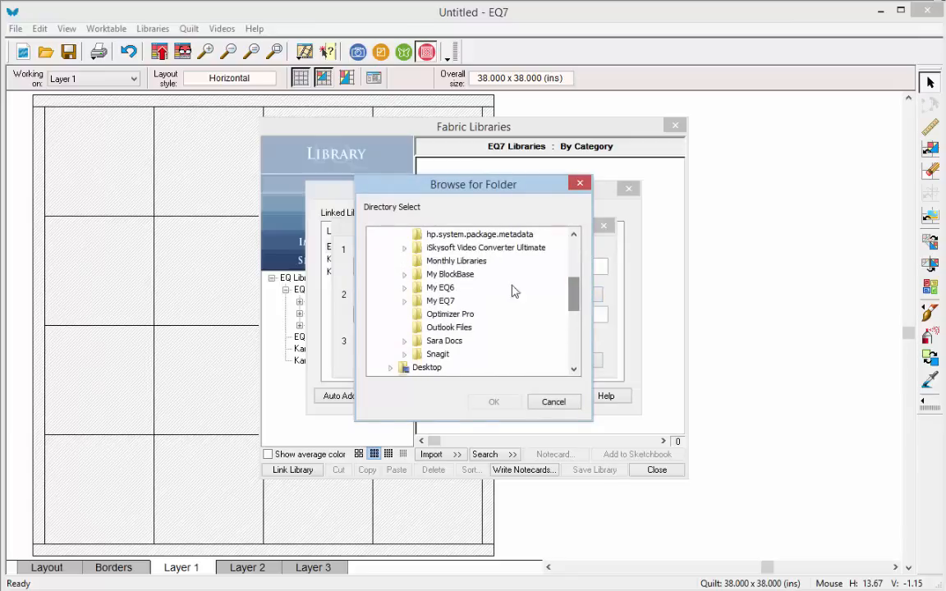
{"action": "left_click", "coordinate": [457, 260]}
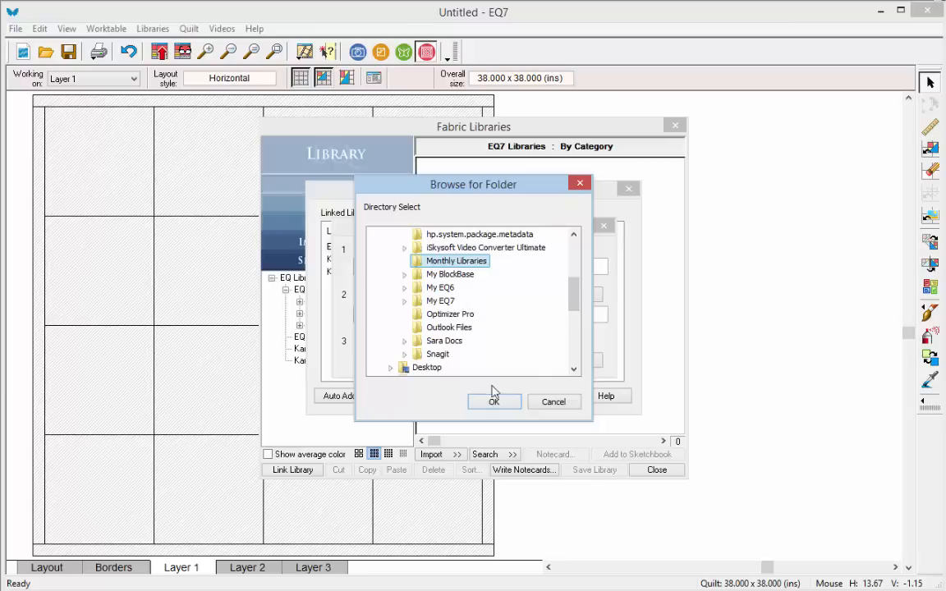
{"action": "left_click", "coordinate": [493, 401]}
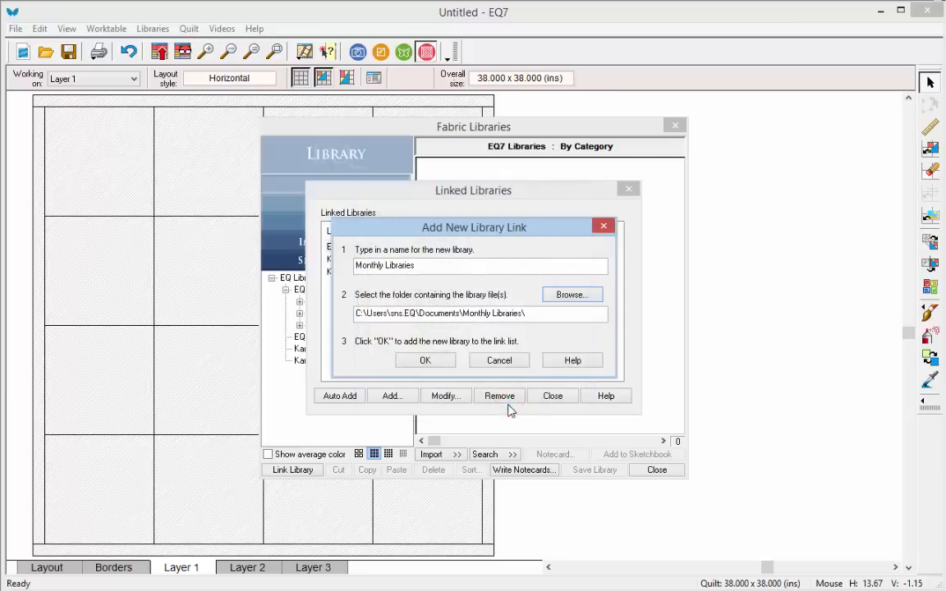
{"action": "left_click", "coordinate": [424, 360]}
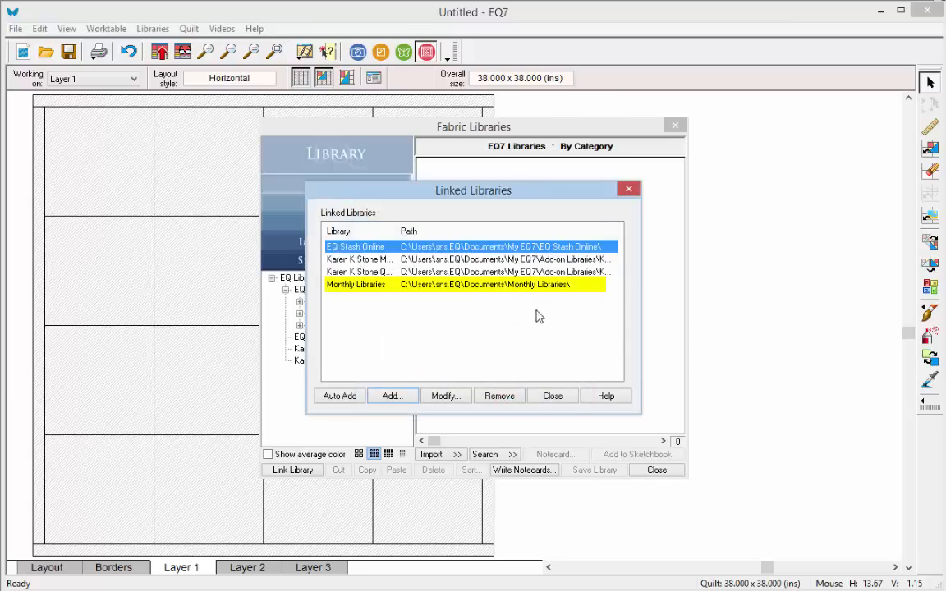
Expand Monthly Libraries in the fabric tree and show the 2015 January–June swatches for a month.
{"action": "left_click", "coordinate": [551, 396]}
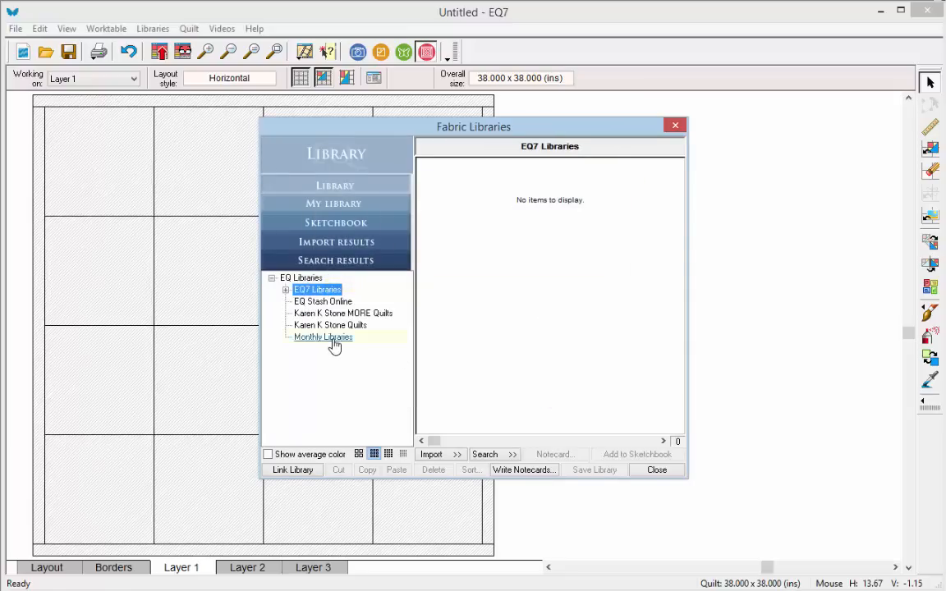
{"action": "left_click", "coordinate": [322, 337]}
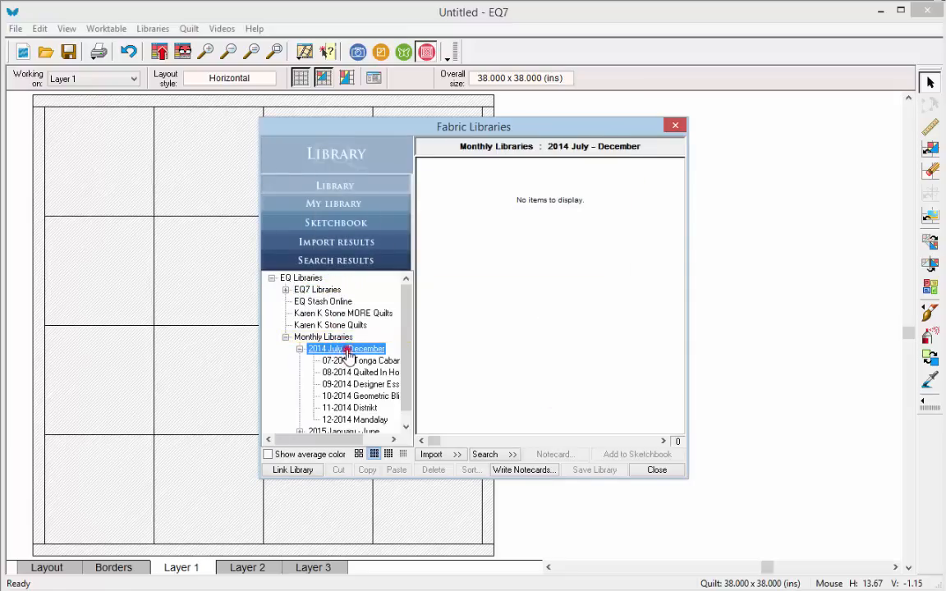
{"action": "left_click", "coordinate": [348, 384]}
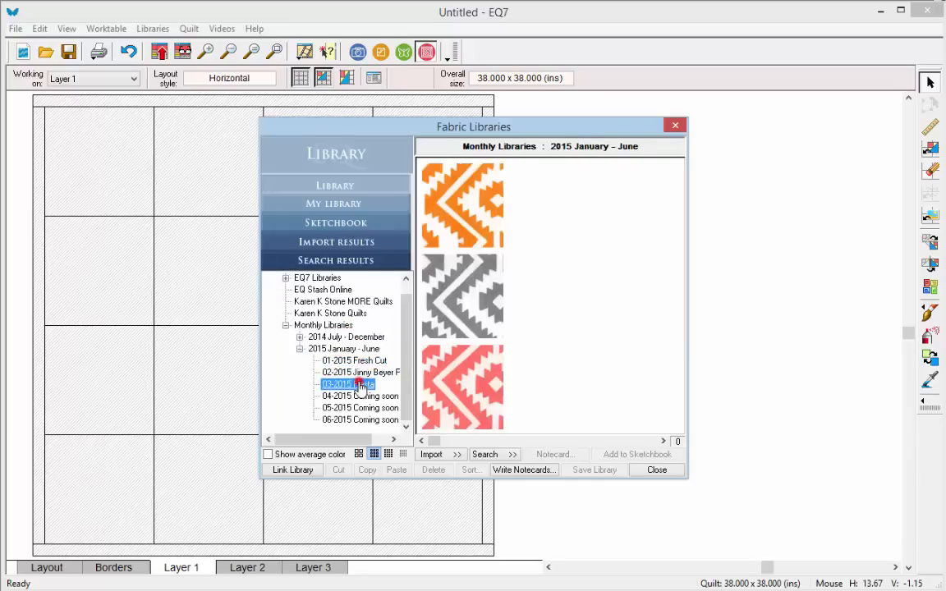
{"action": "left_click", "coordinate": [353, 361]}
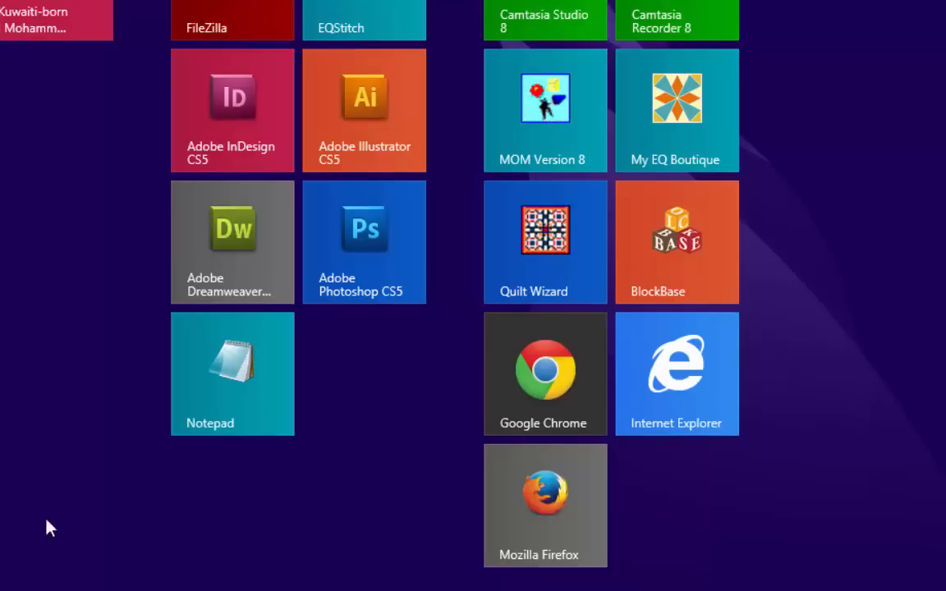
{"action": "mouse_move", "coordinate": [546, 421]}
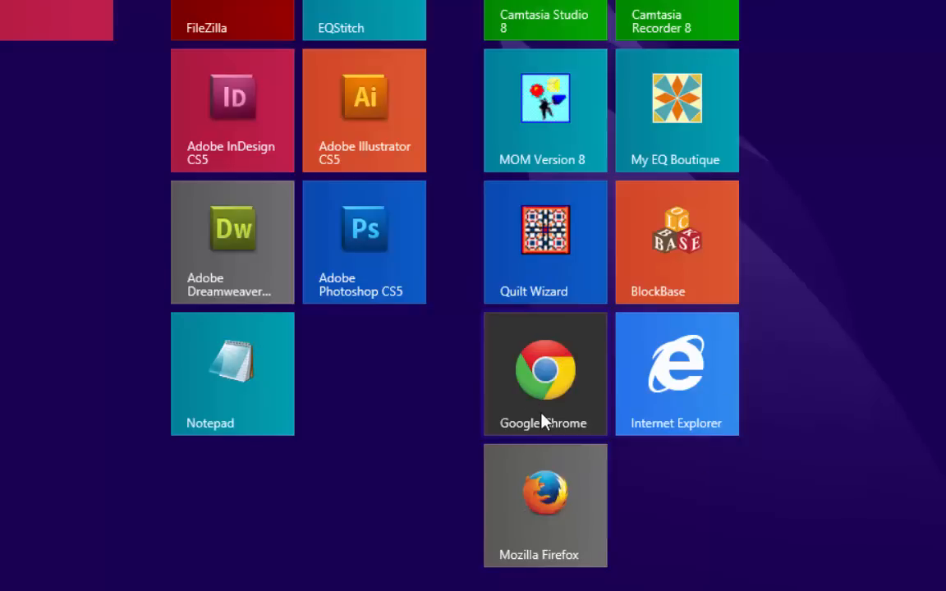
Launch the browser from the Start screen and return to the DoYouEQ library downloads listing by date range.
{"action": "left_click", "coordinate": [545, 375]}
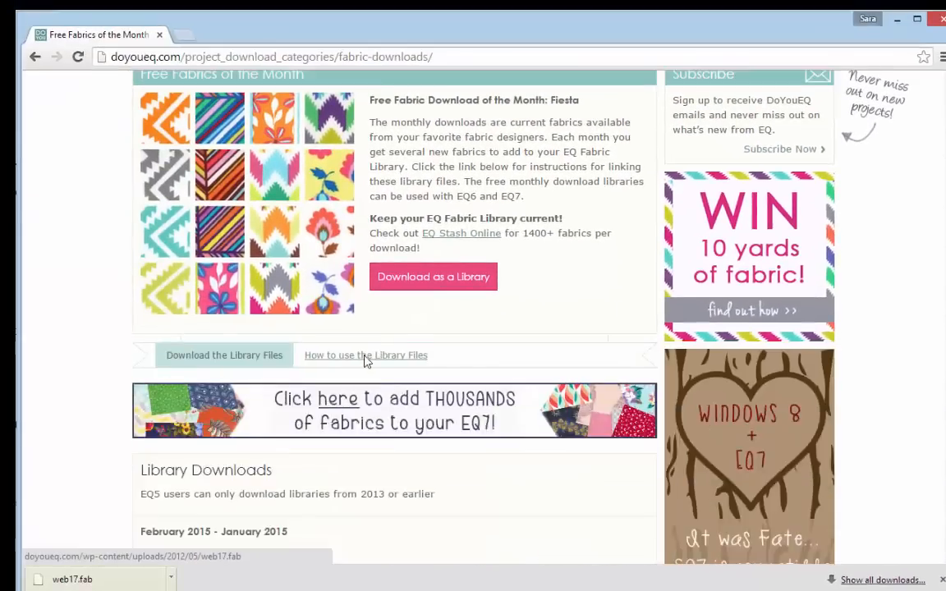
{"action": "scroll", "scroll_direction": "down", "scroll_amount": 3}
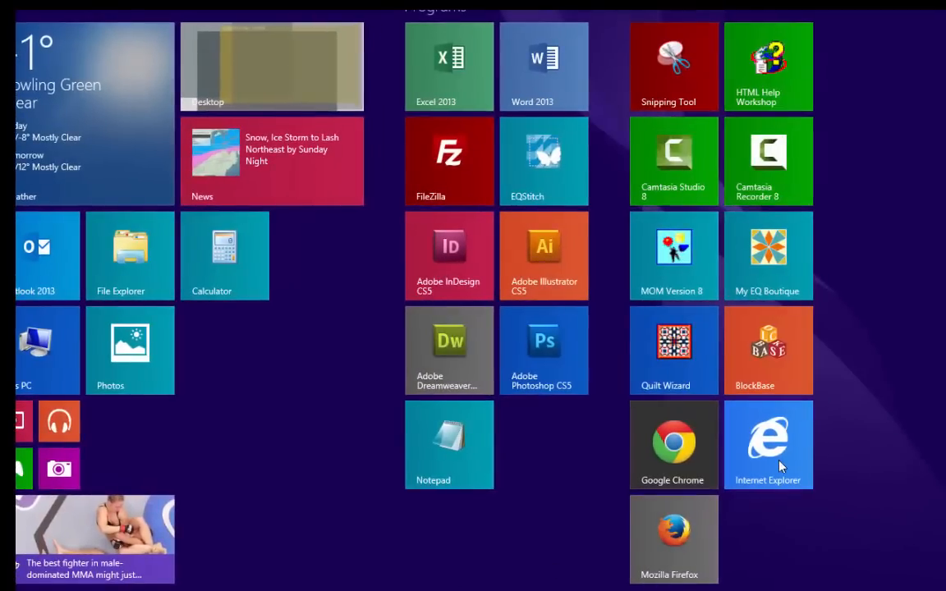
{"action": "left_click", "coordinate": [768, 443]}
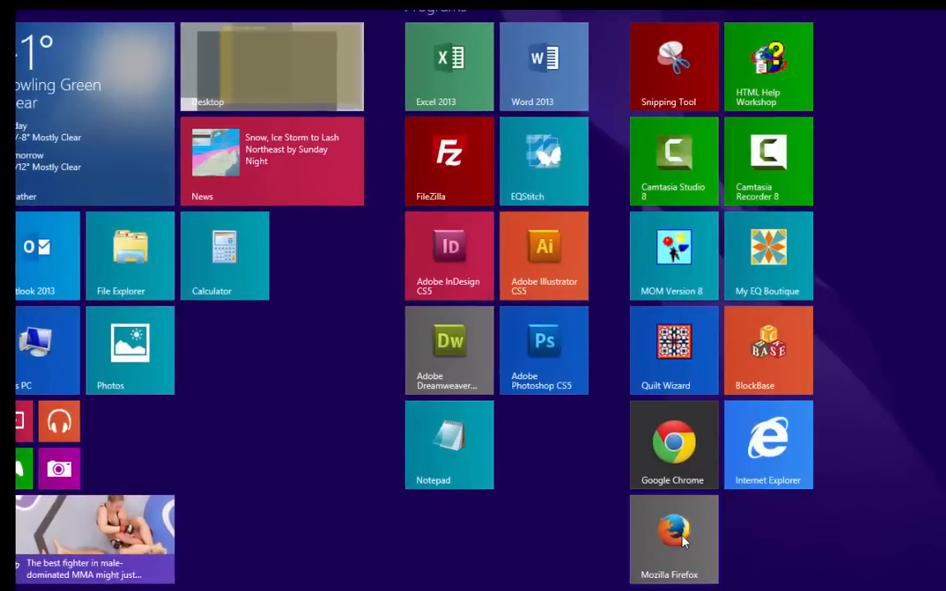
{"action": "left_click", "coordinate": [673, 539]}
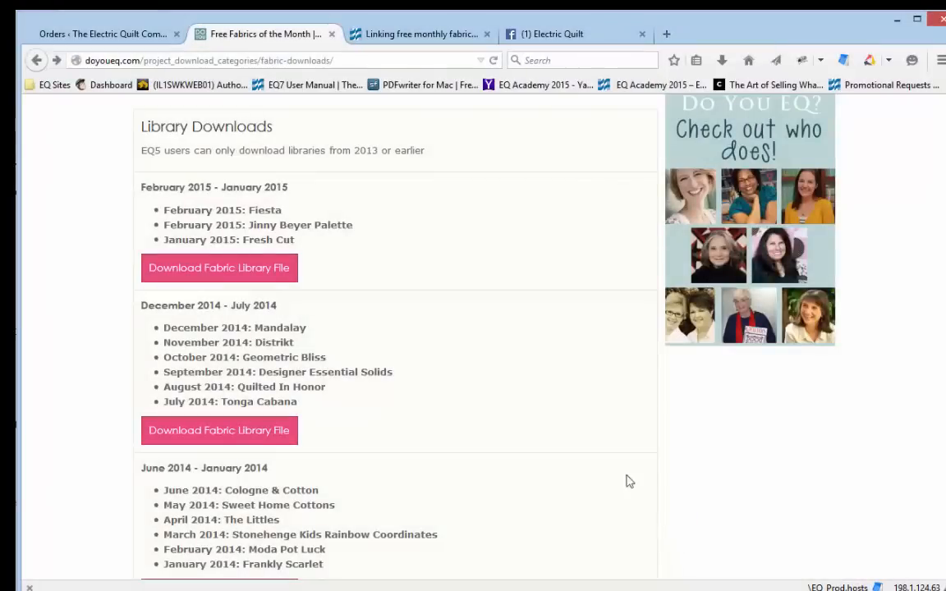